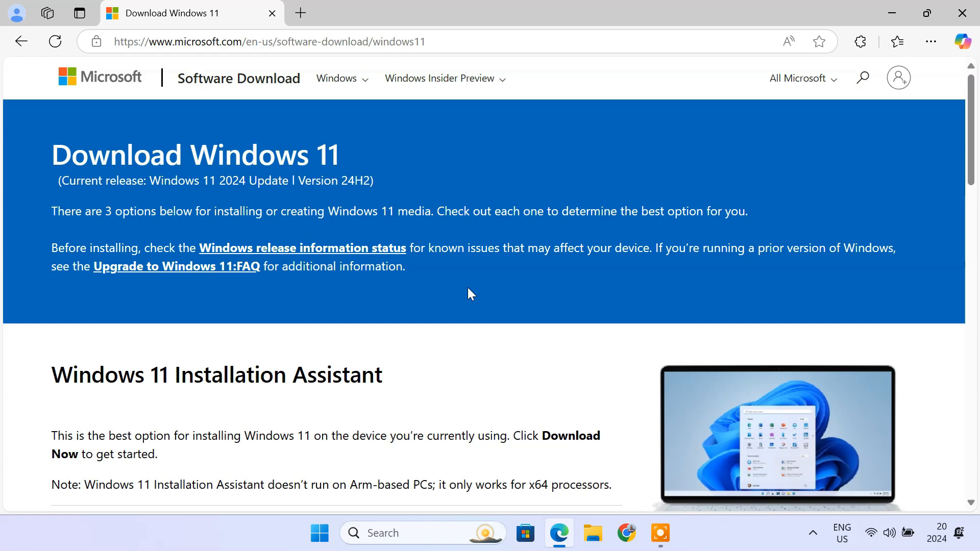
Replace the Windows 11 download page address with uupdump.net in a new tab.
drag(56, 180, 375, 181)
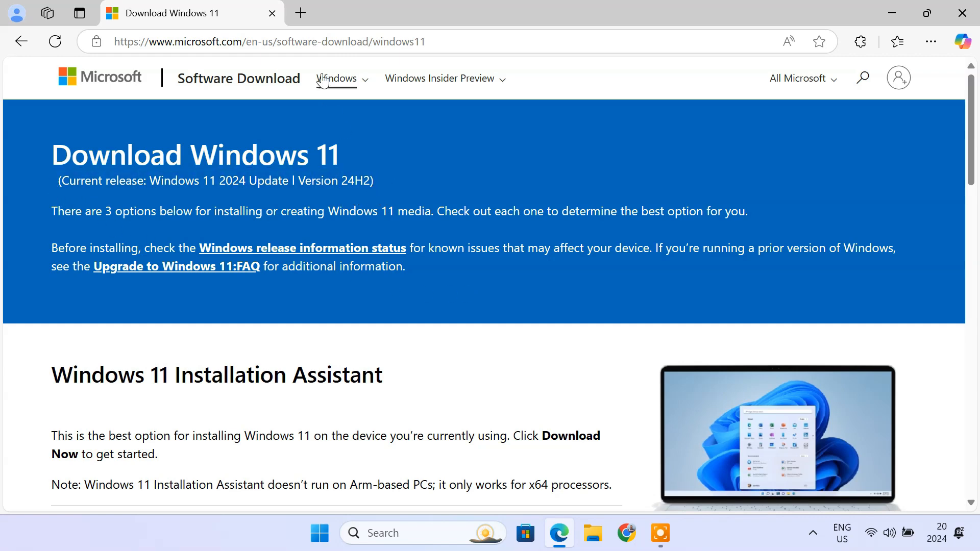
text(uupdump.net)
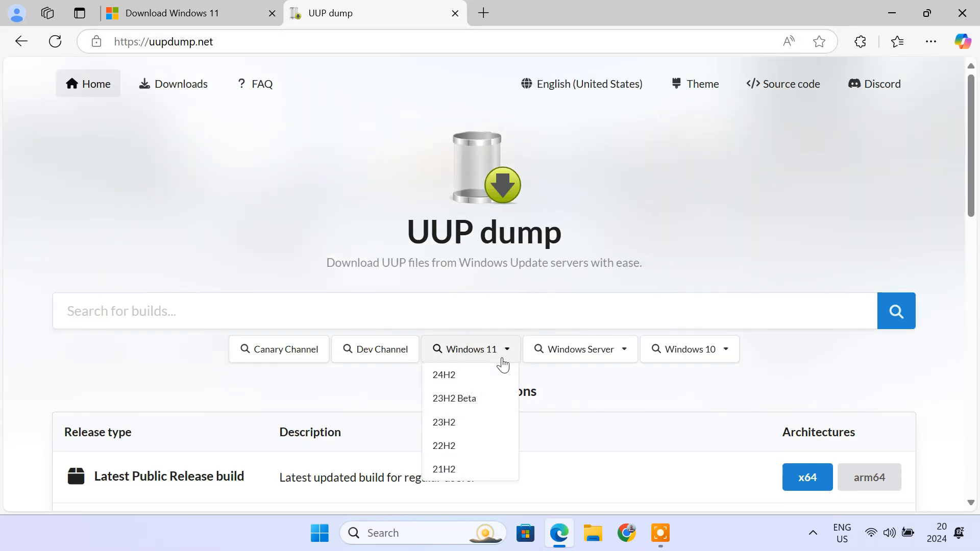
mouse_move(480, 453)
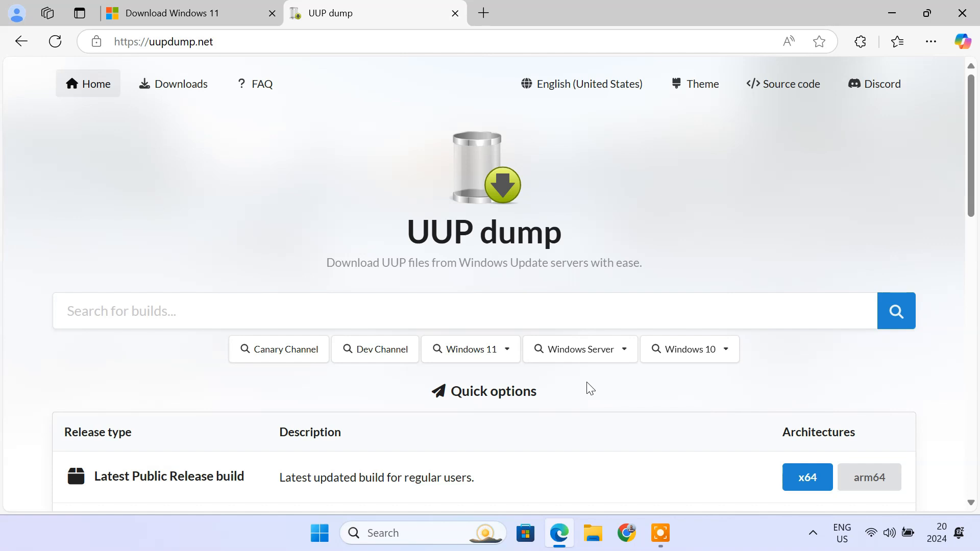
Highlight the UUP dump tagline on the home page while explaining it.
drag(327, 262, 641, 262)
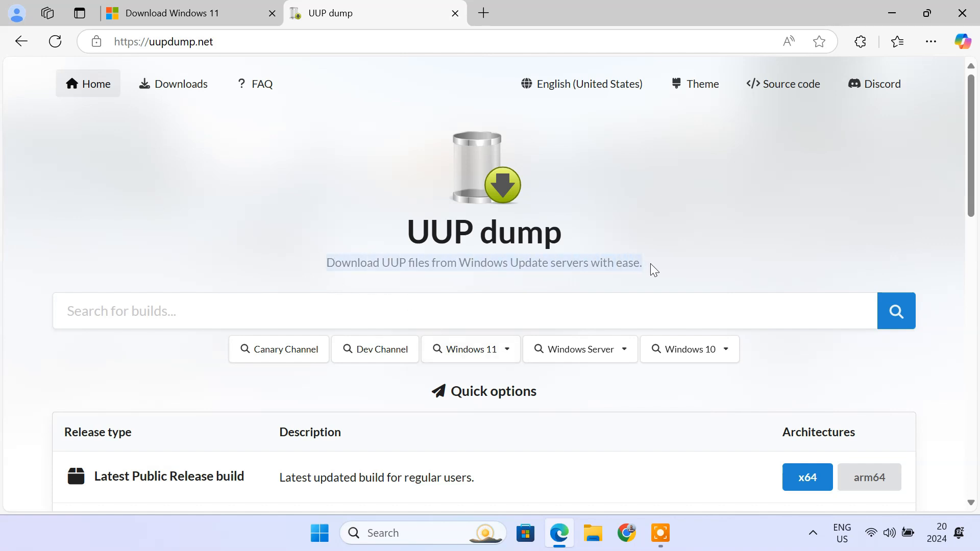
mouse_move(567, 283)
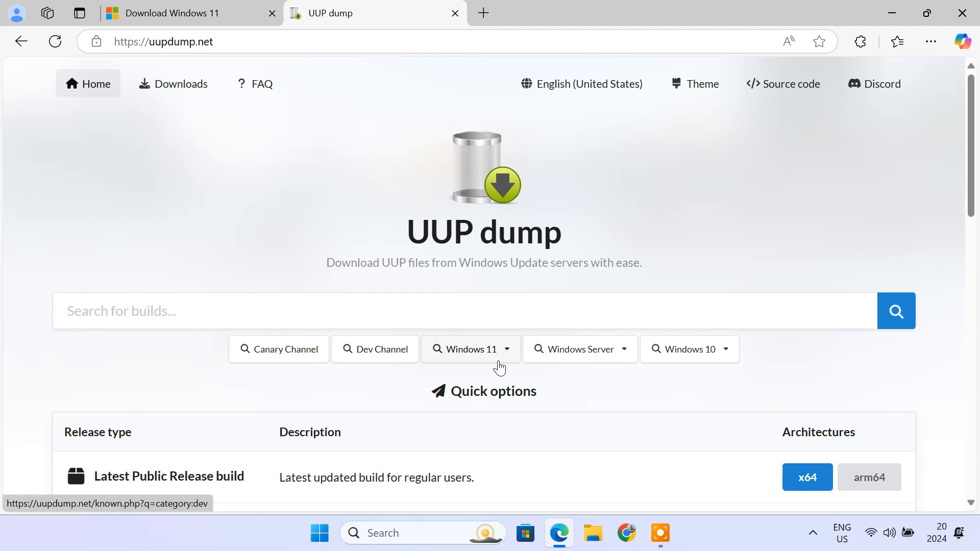
mouse_move(696, 367)
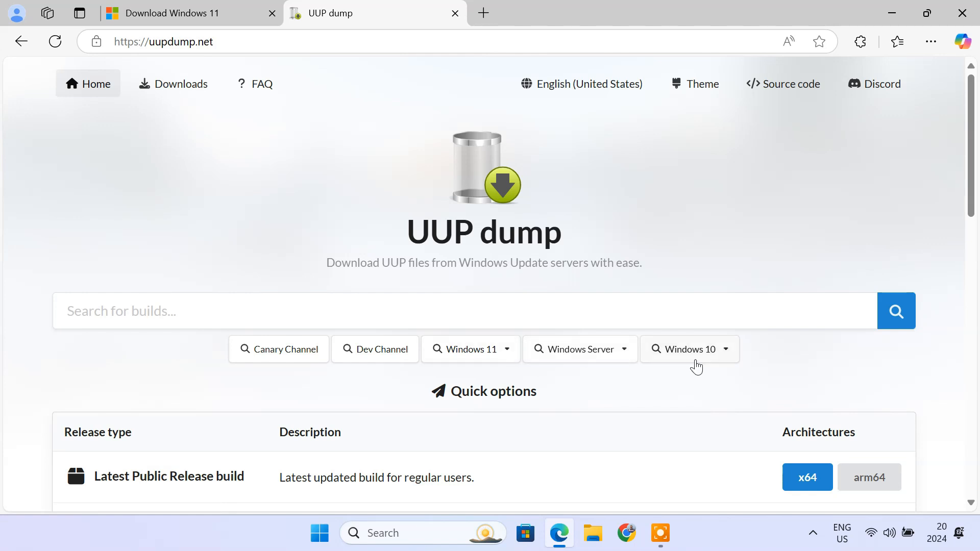
mouse_move(709, 369)
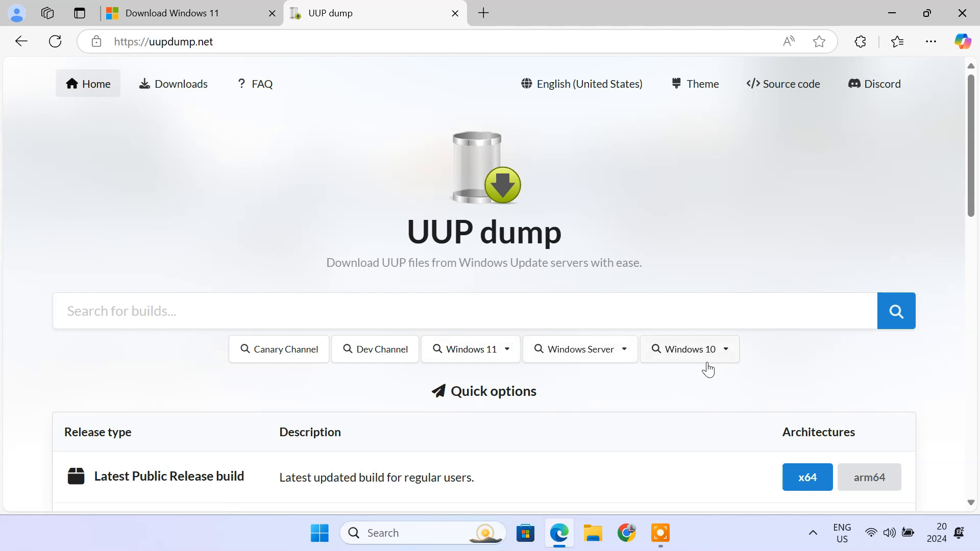
Search known builds for 'windows 10 2004', returning 347 matches.
click(150, 316)
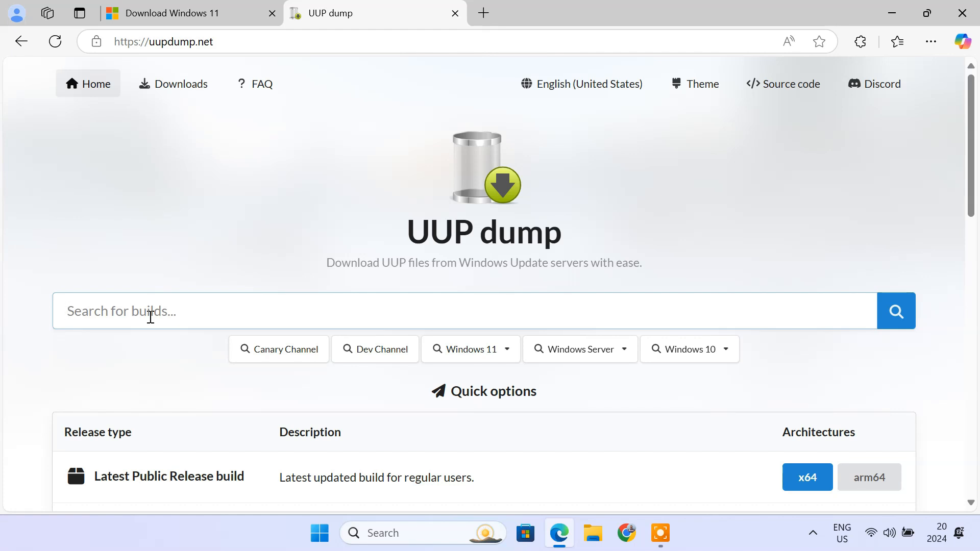
text(windows 10 2004)
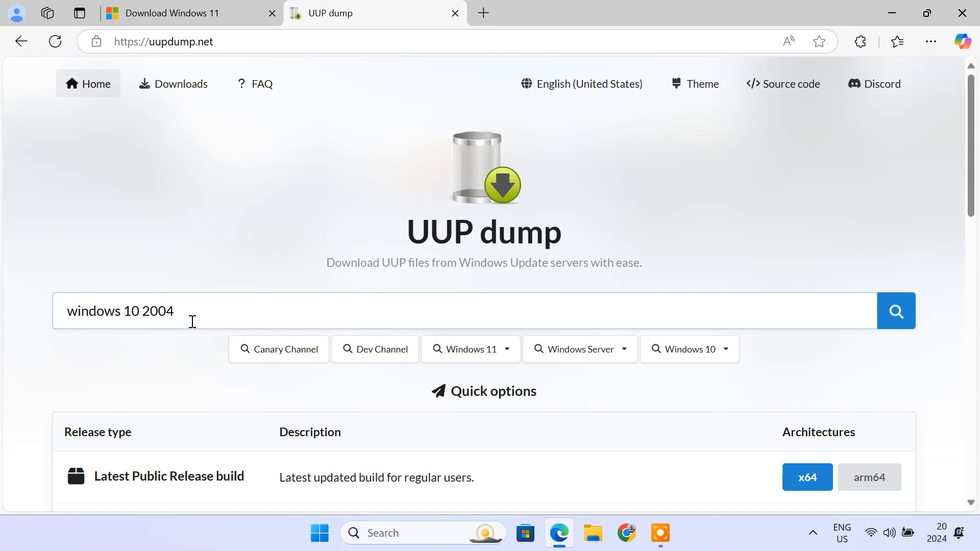
click(897, 311)
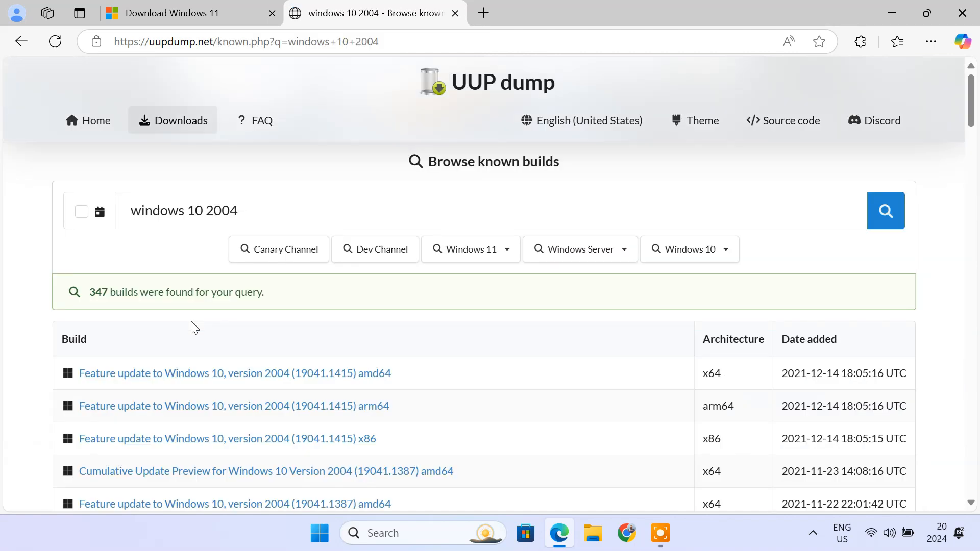
mouse_move(138, 380)
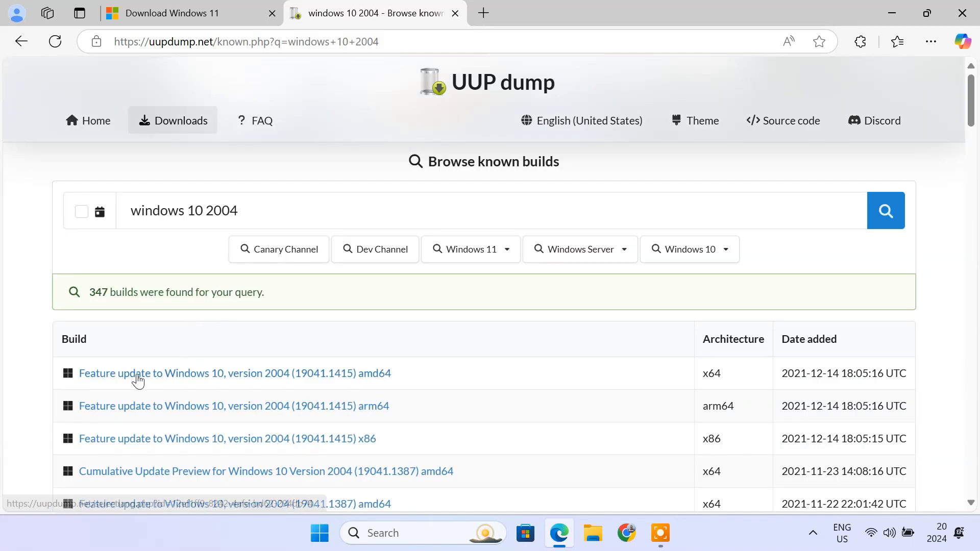
mouse_move(325, 378)
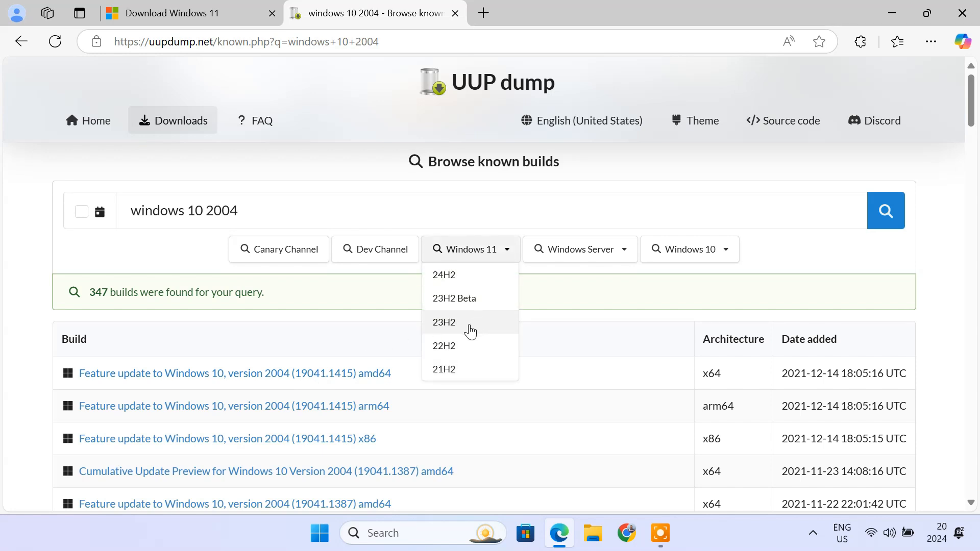
mouse_move(467, 327)
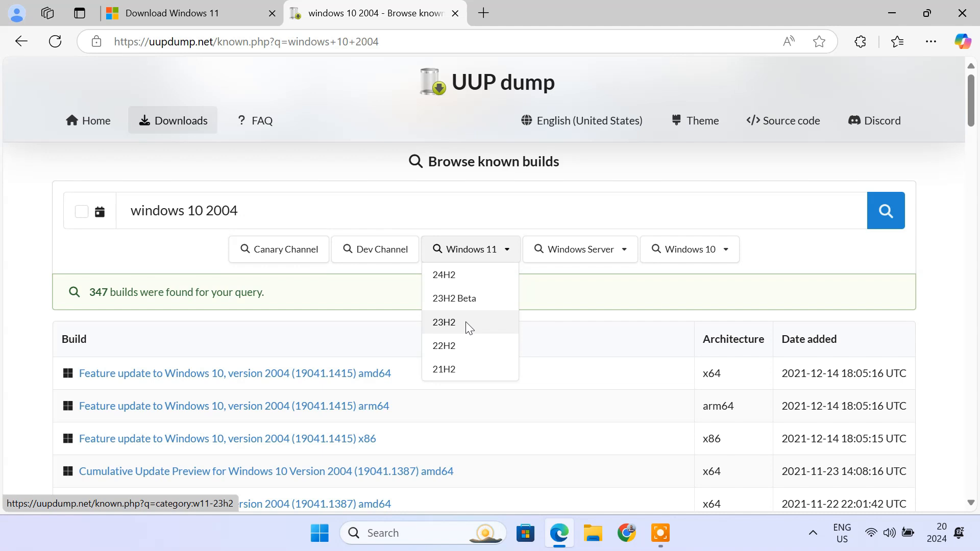
Filter to the Windows 11 23H2 category, listing 113 builds.
click(443, 321)
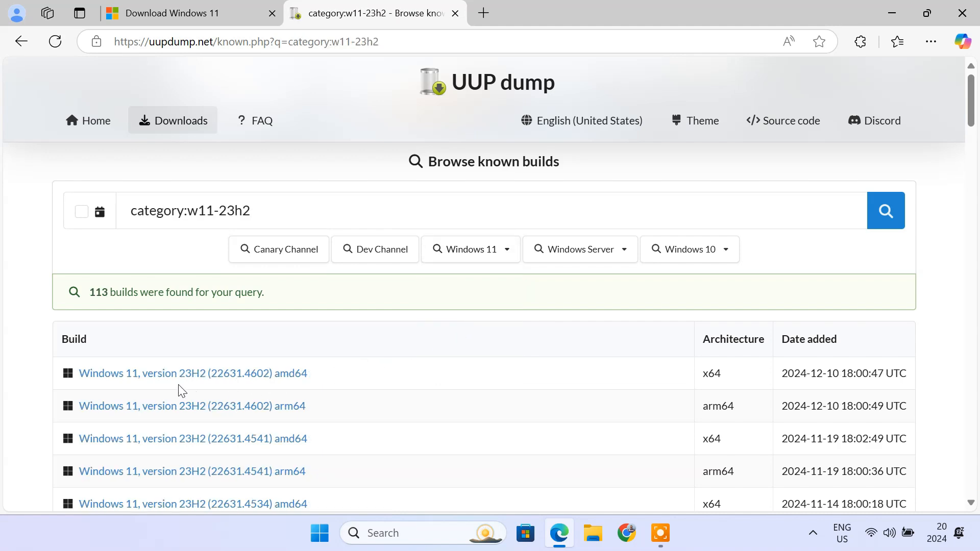
mouse_move(288, 388)
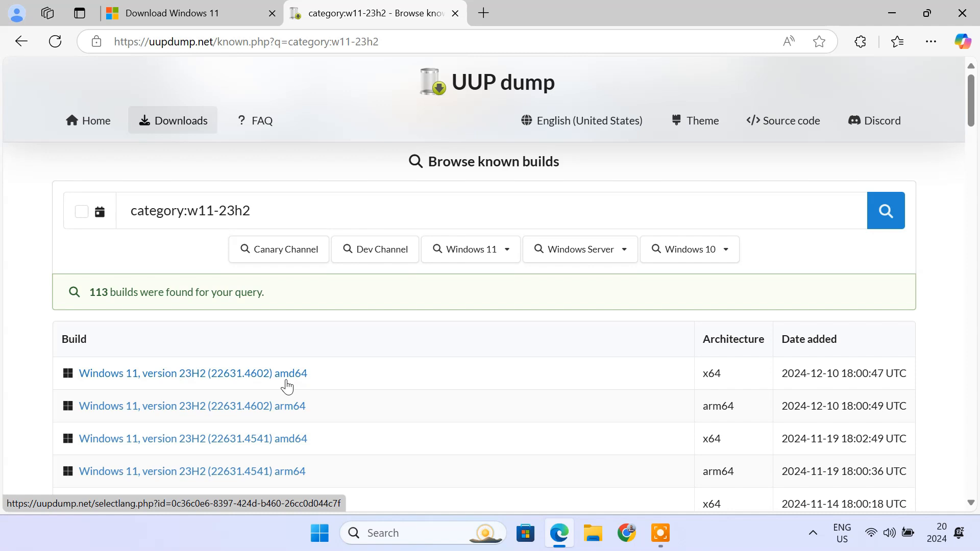
mouse_move(298, 414)
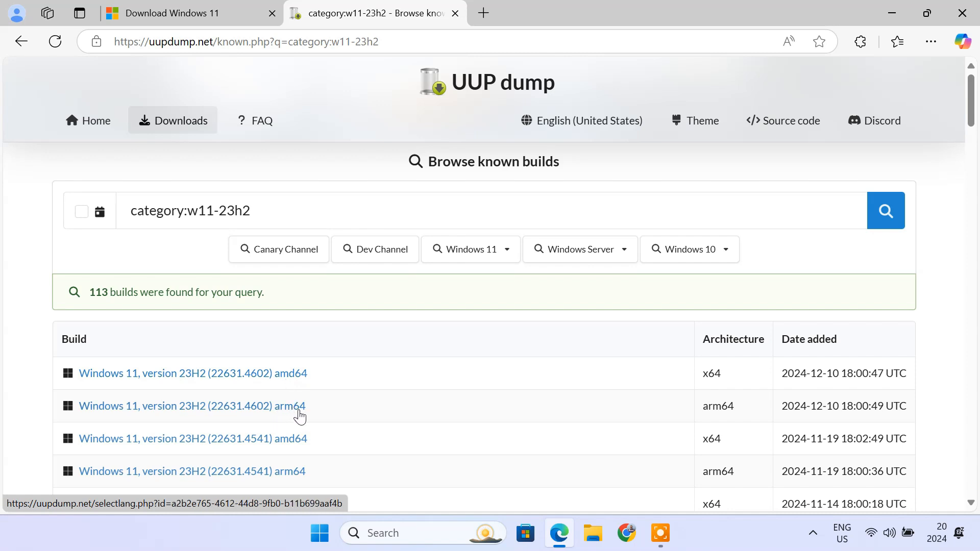
mouse_move(239, 379)
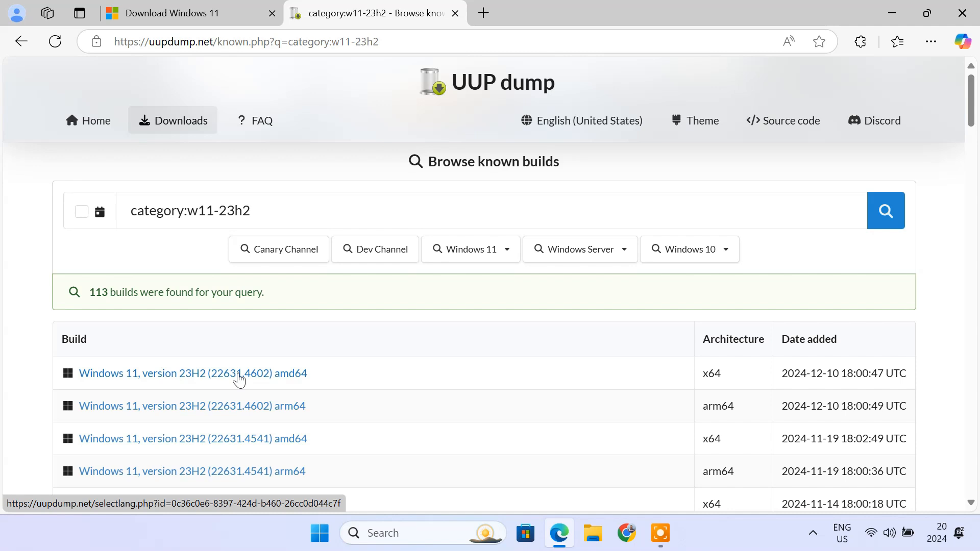
Select Windows 11, version 23H2 (22631.4602) amd64 and keep English (United States).
click(194, 374)
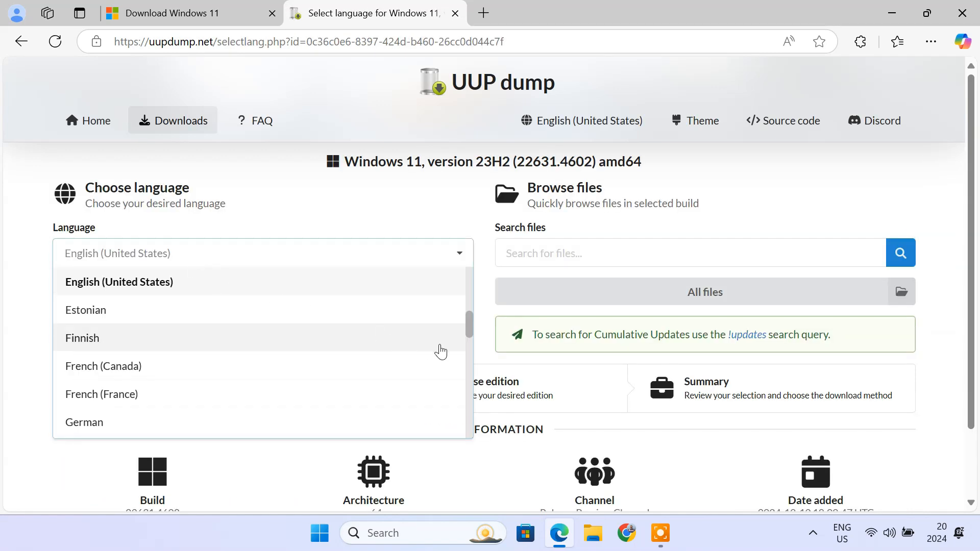
scroll(down, 3)
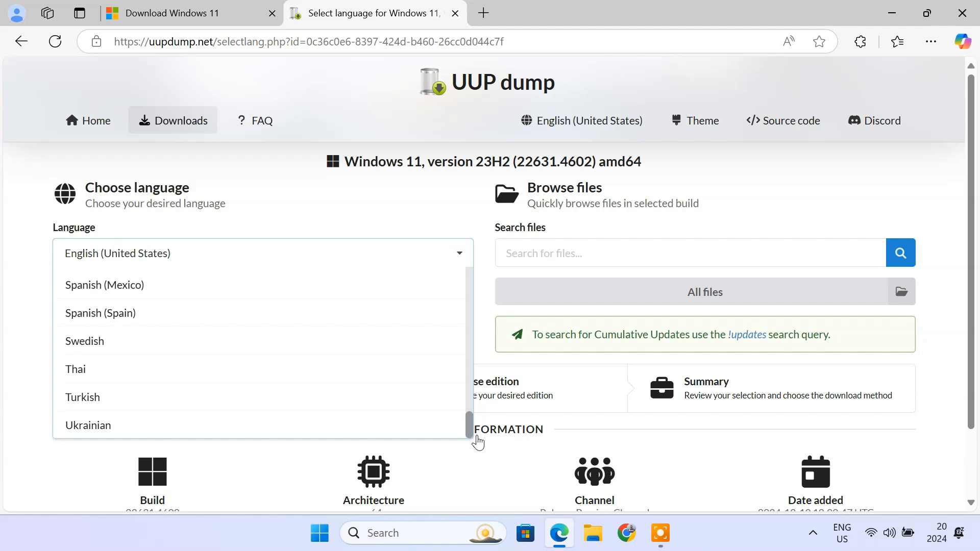
click(124, 253)
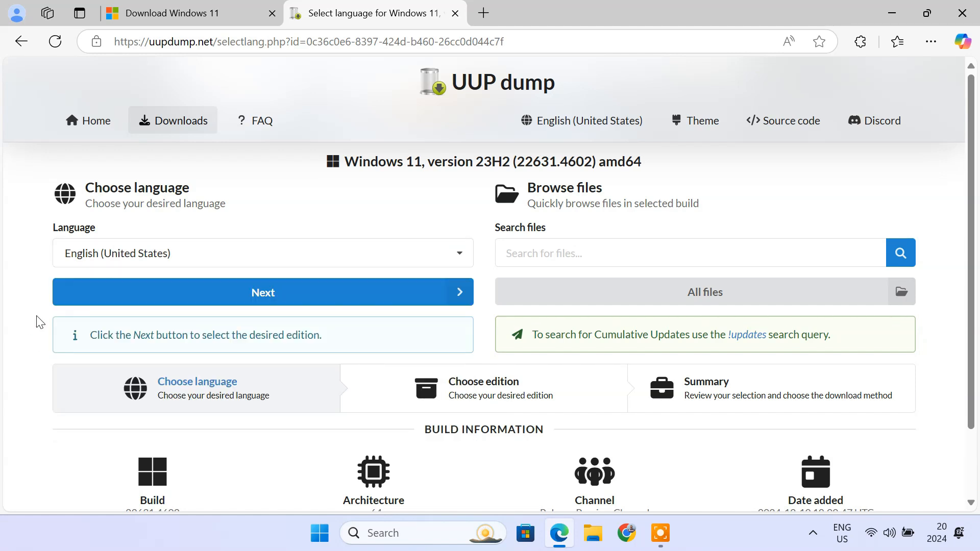
mouse_move(271, 298)
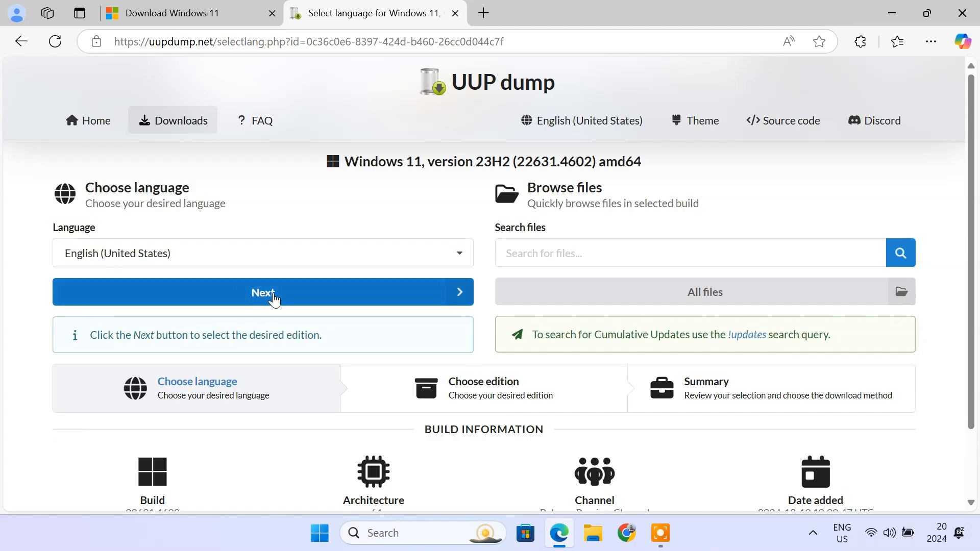
Untick Windows Pro so only Windows Home is built, then continue.
click(263, 292)
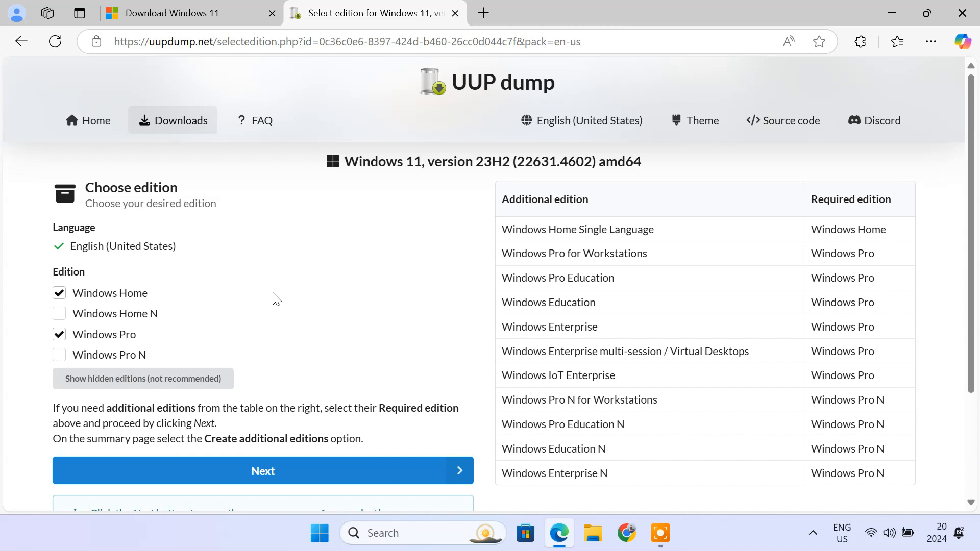
mouse_move(112, 340)
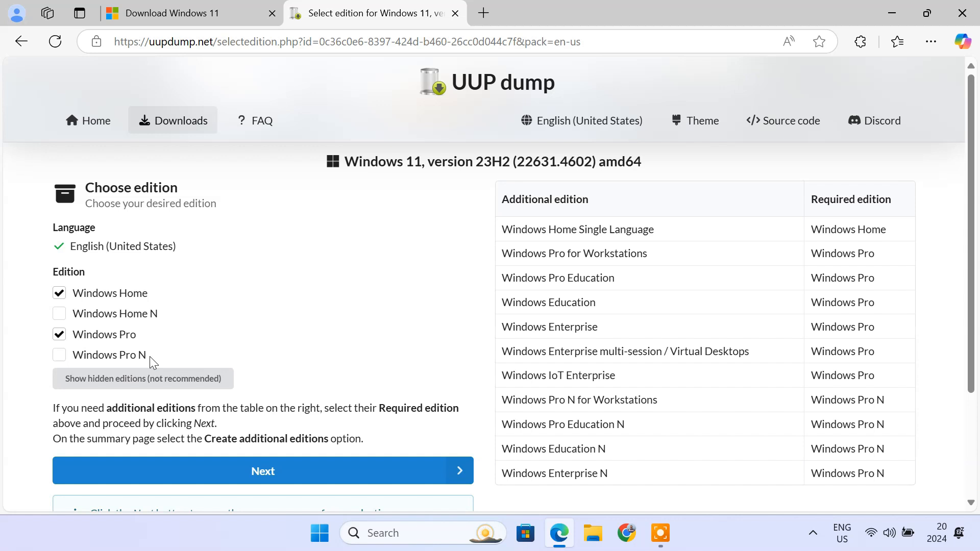
mouse_move(142, 366)
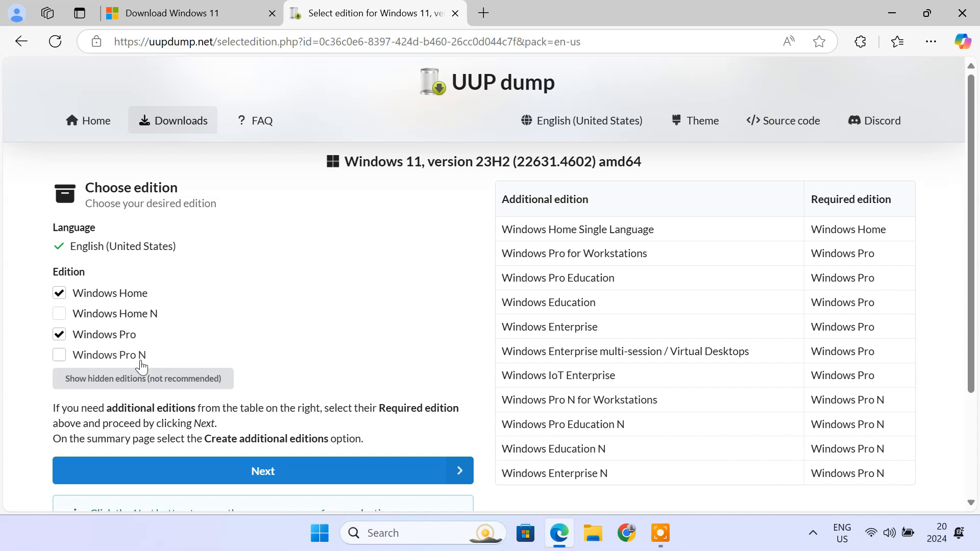
mouse_move(154, 327)
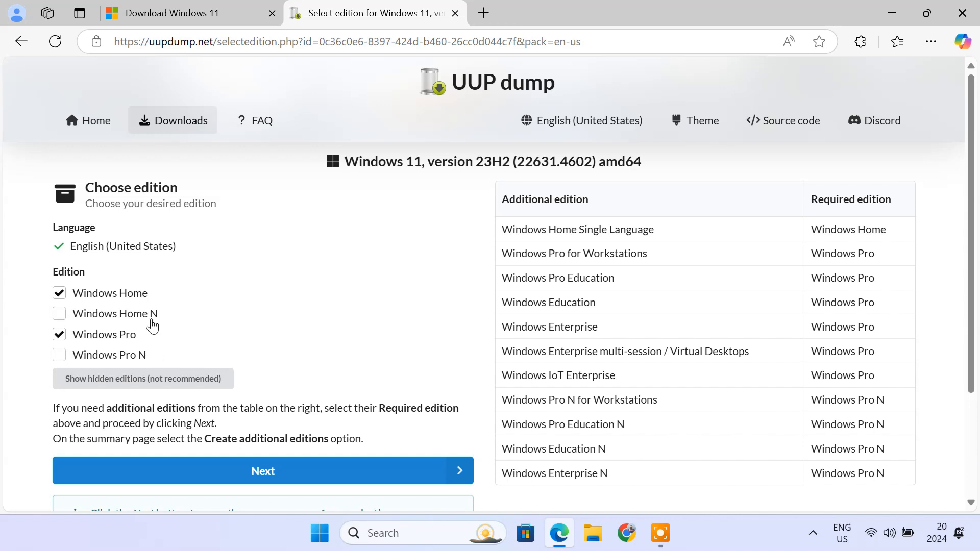
mouse_move(159, 325)
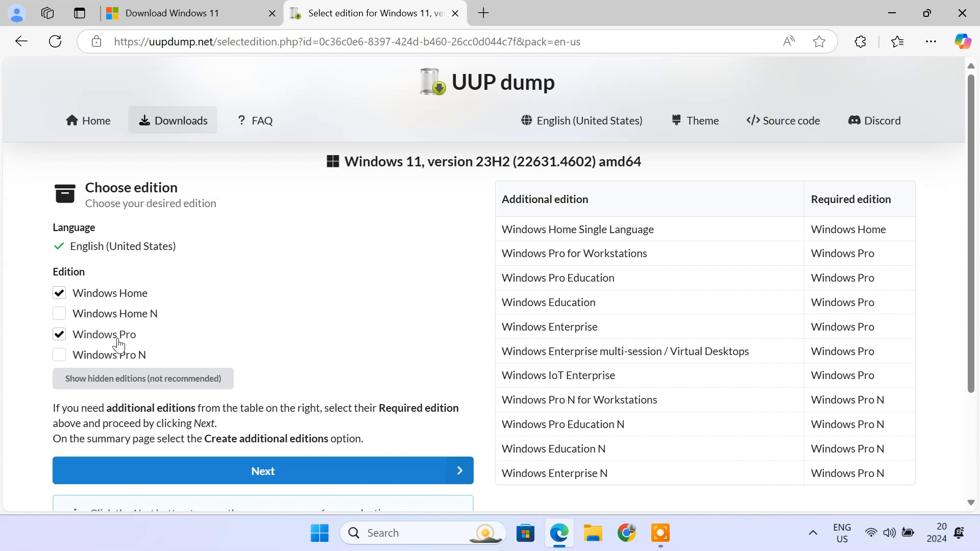
click(59, 333)
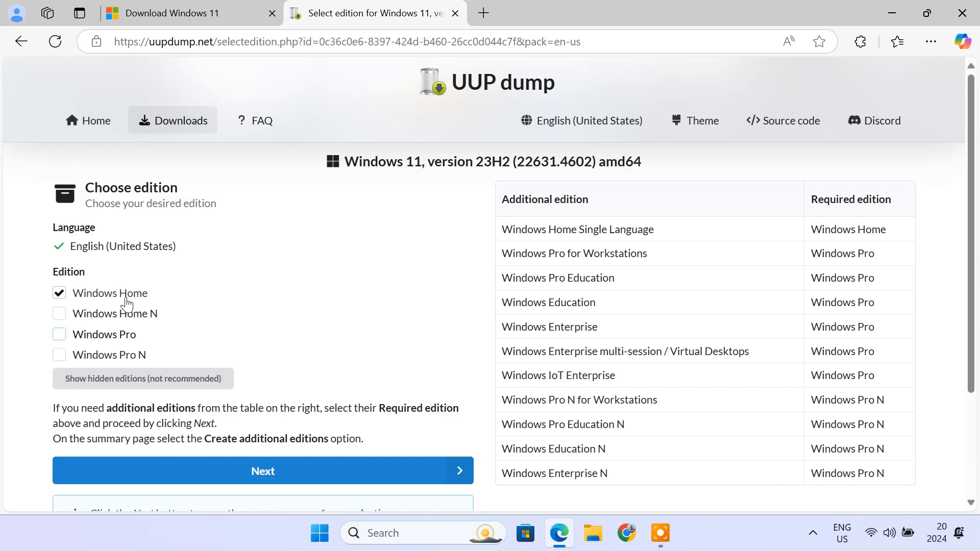
click(264, 471)
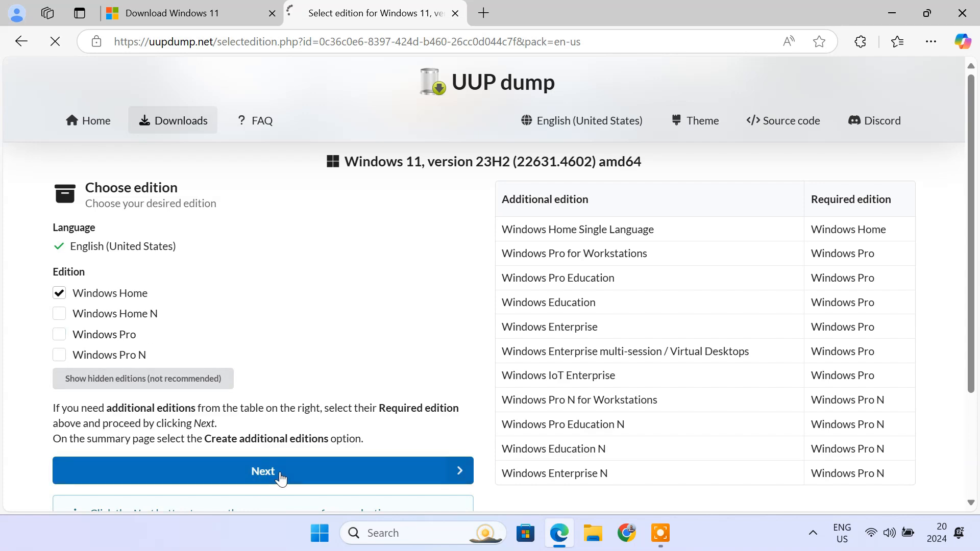
Reach the download summary and emphasise the Download method heading, keeping convert to ISO.
click(263, 472)
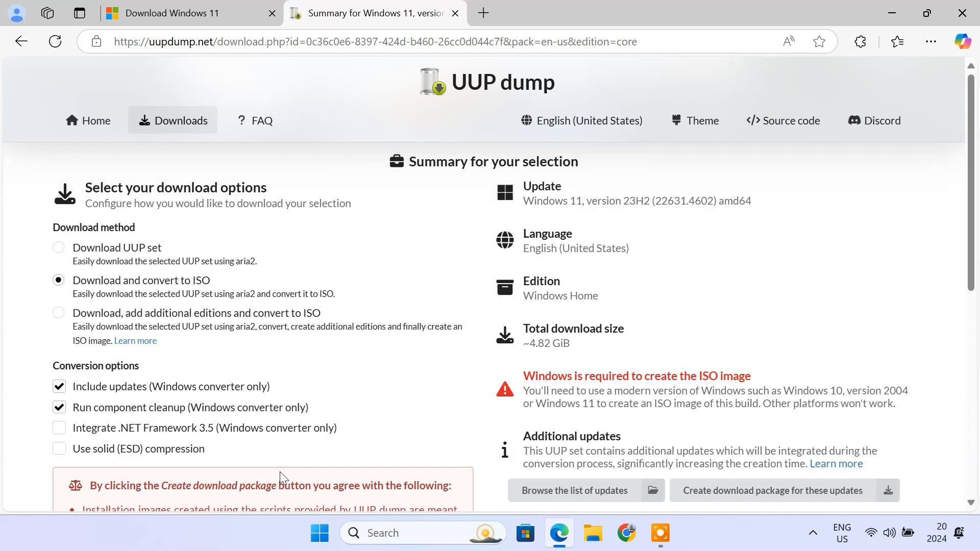
double_click(92, 228)
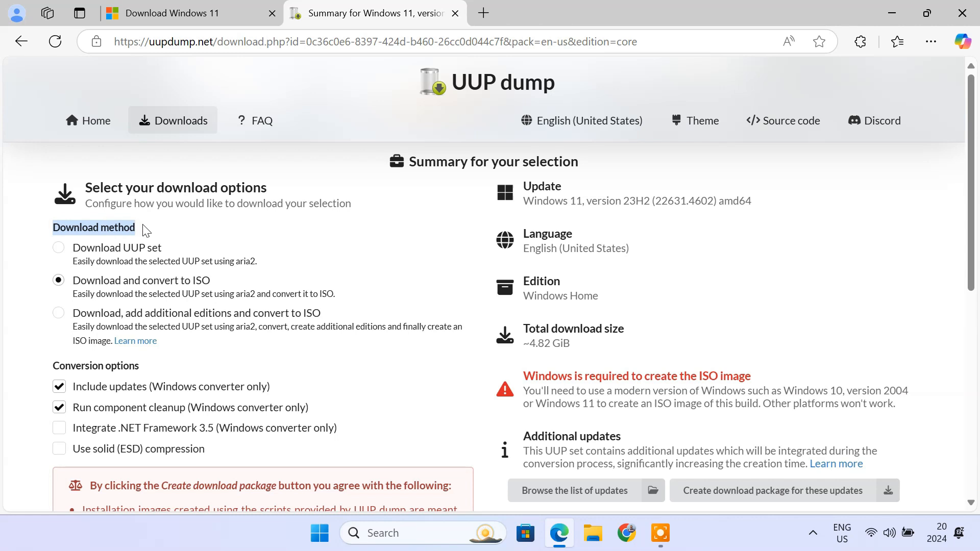
mouse_move(157, 257)
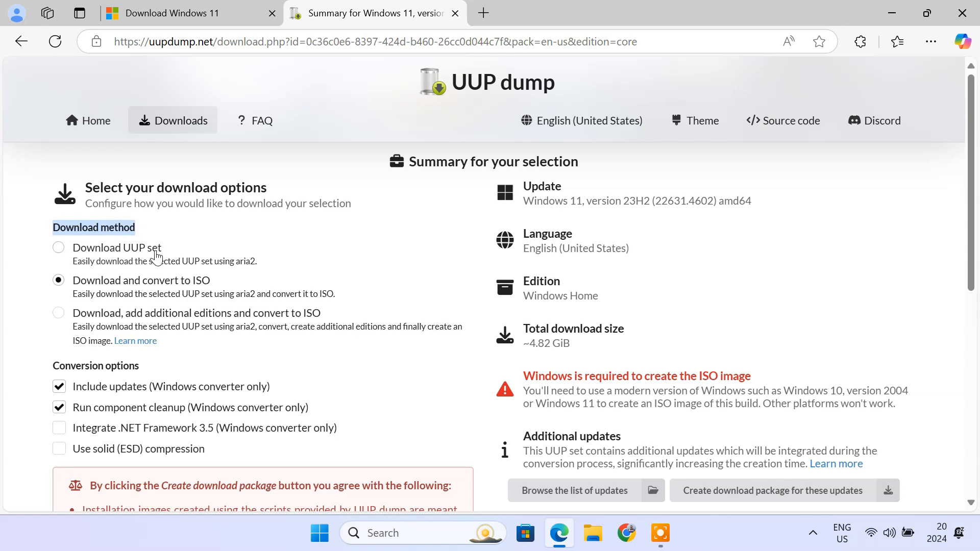
mouse_move(192, 271)
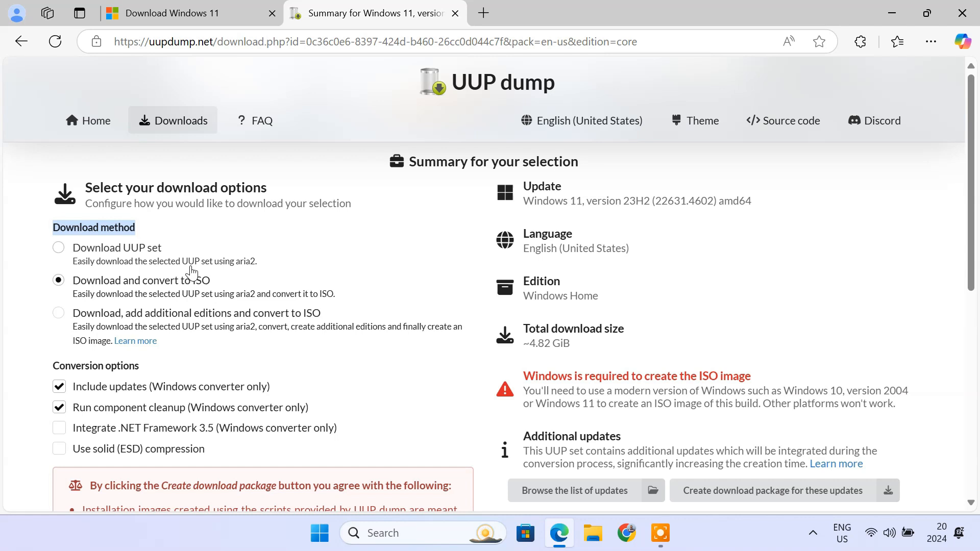
mouse_move(145, 288)
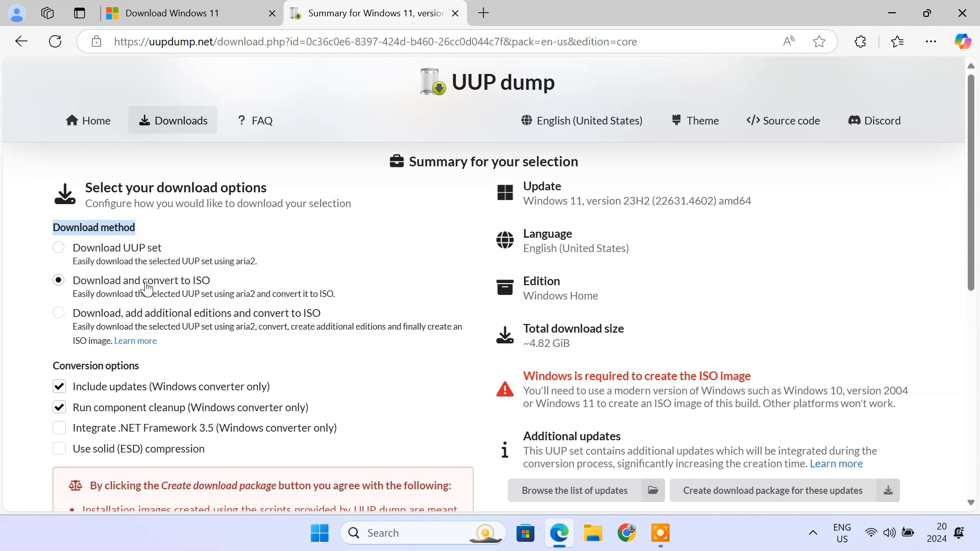
mouse_move(200, 301)
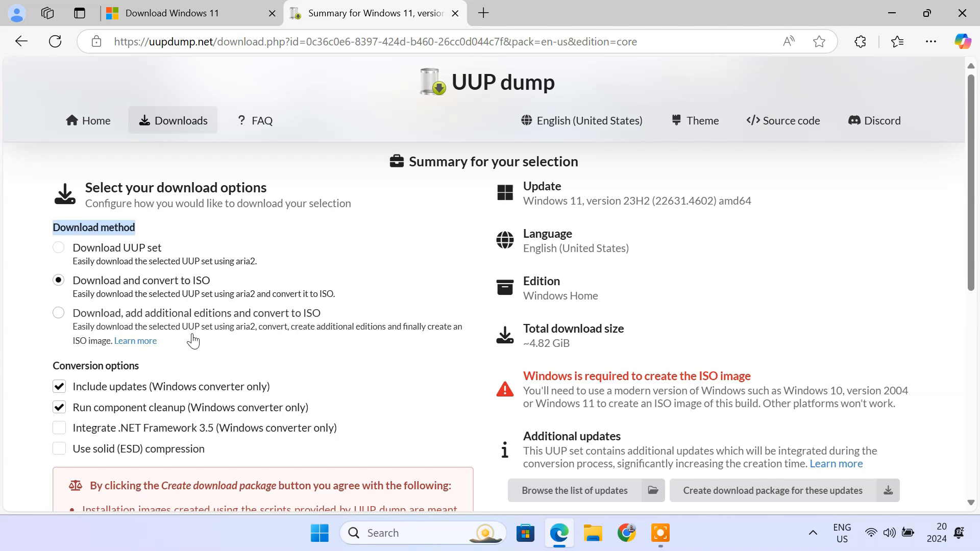
mouse_move(375, 340)
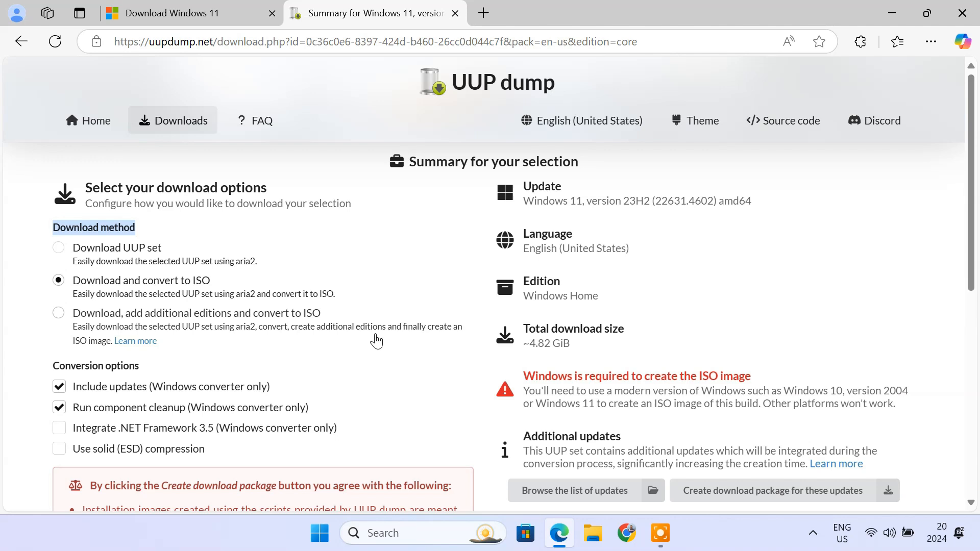
mouse_move(111, 257)
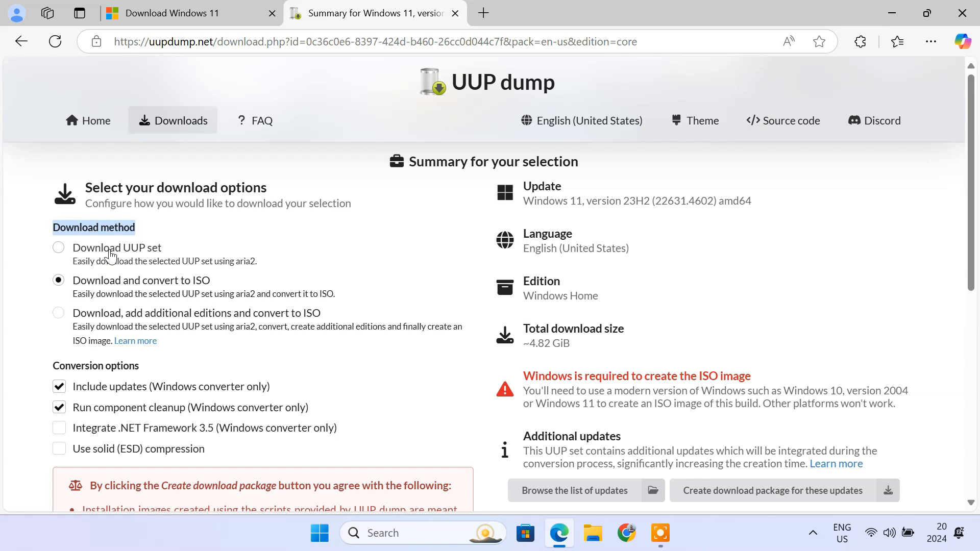
mouse_move(139, 262)
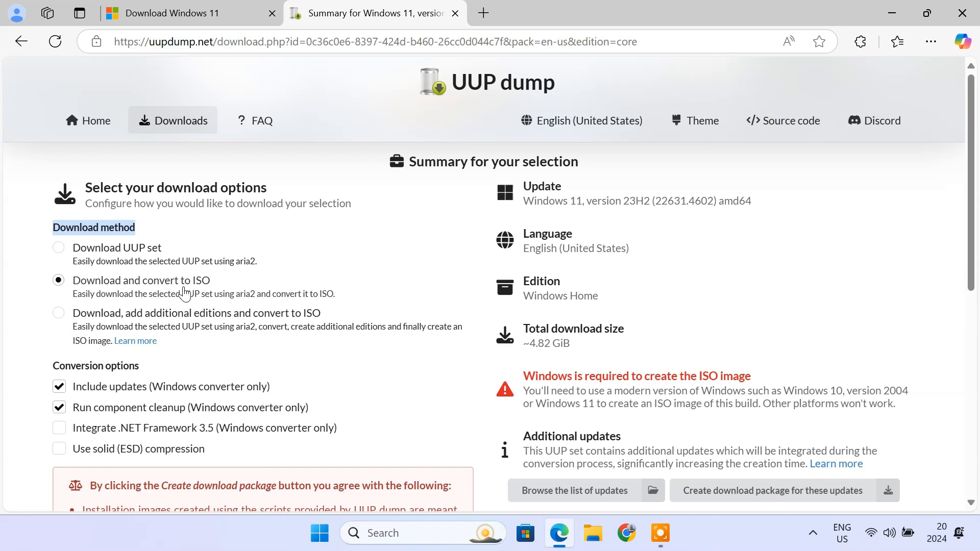
mouse_move(100, 321)
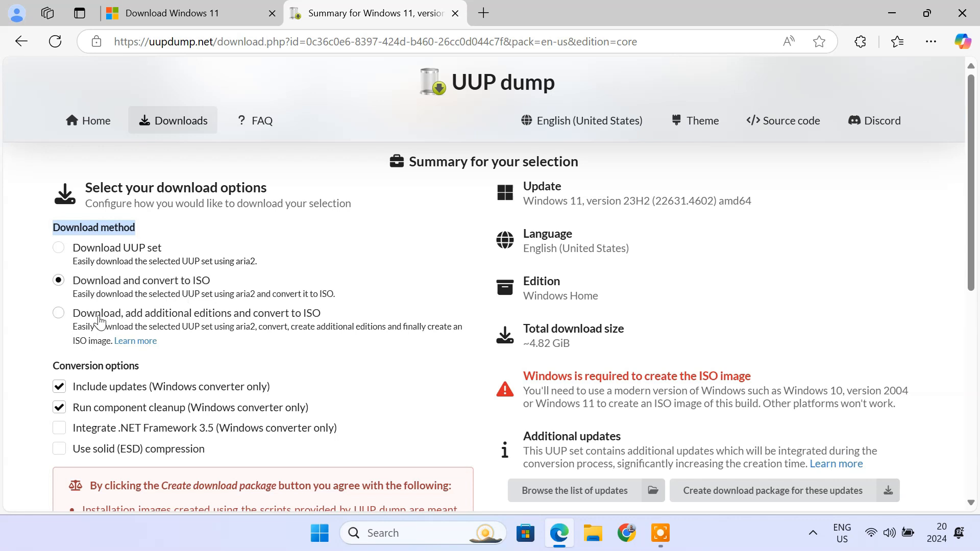
mouse_move(306, 322)
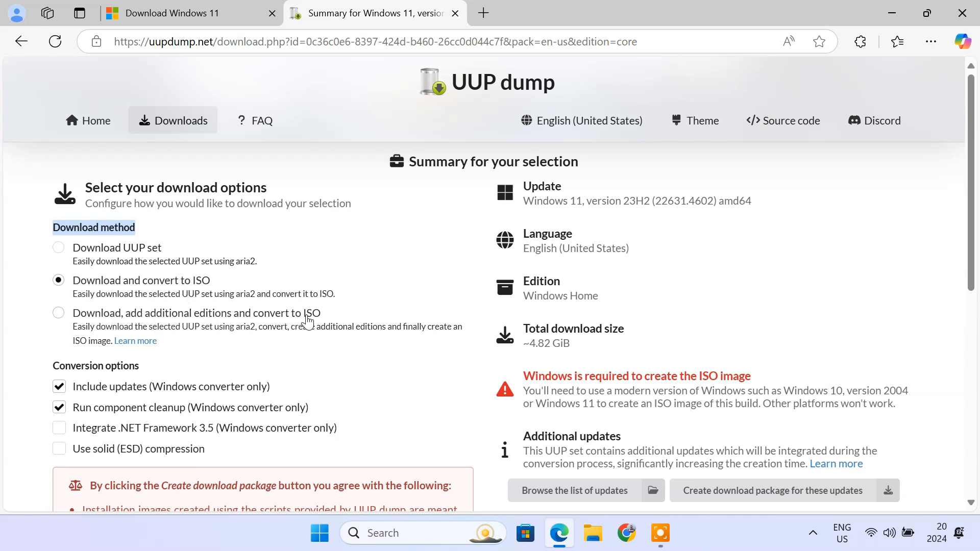
mouse_move(303, 327)
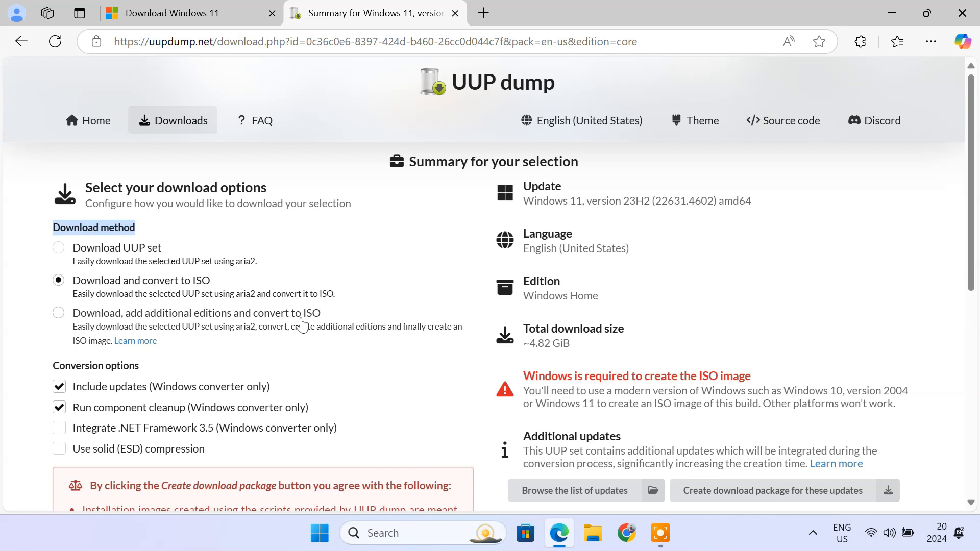
mouse_move(102, 298)
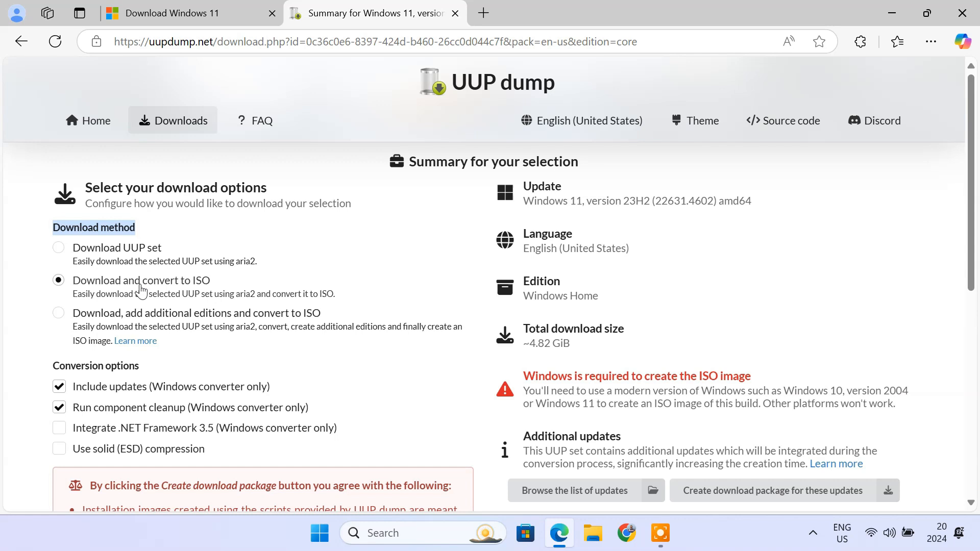
mouse_move(182, 301)
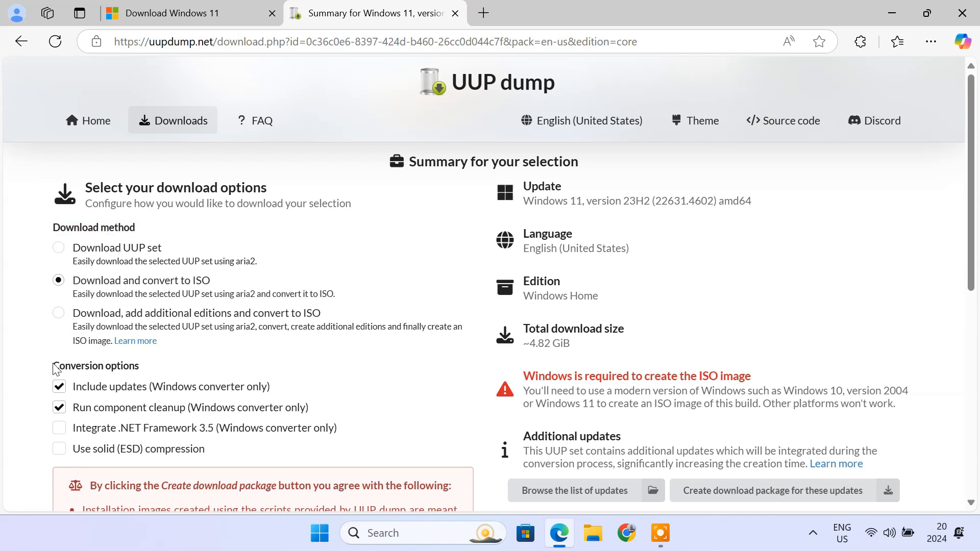
Leave .NET Framework 3.5 integration and solid ESD compression unticked under Conversion options.
double_click(95, 365)
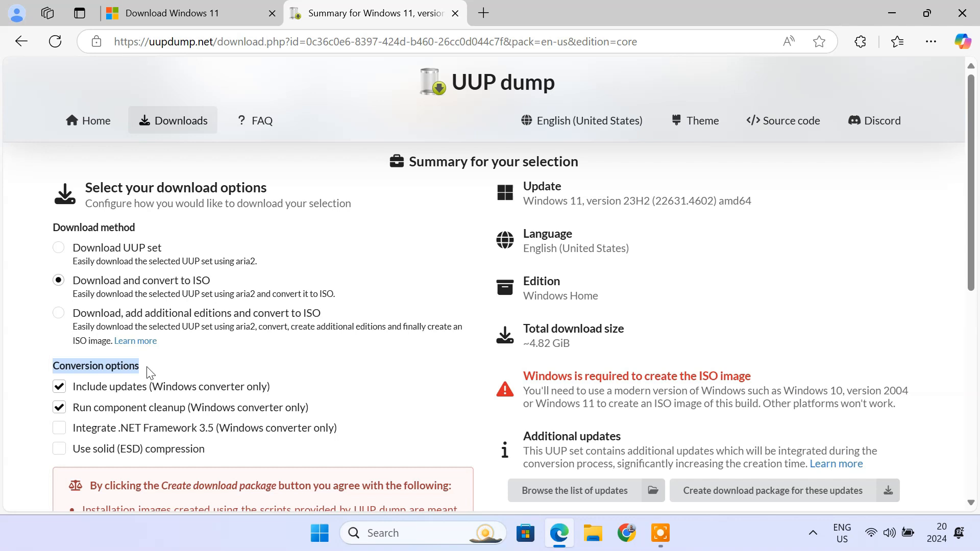
mouse_move(141, 400)
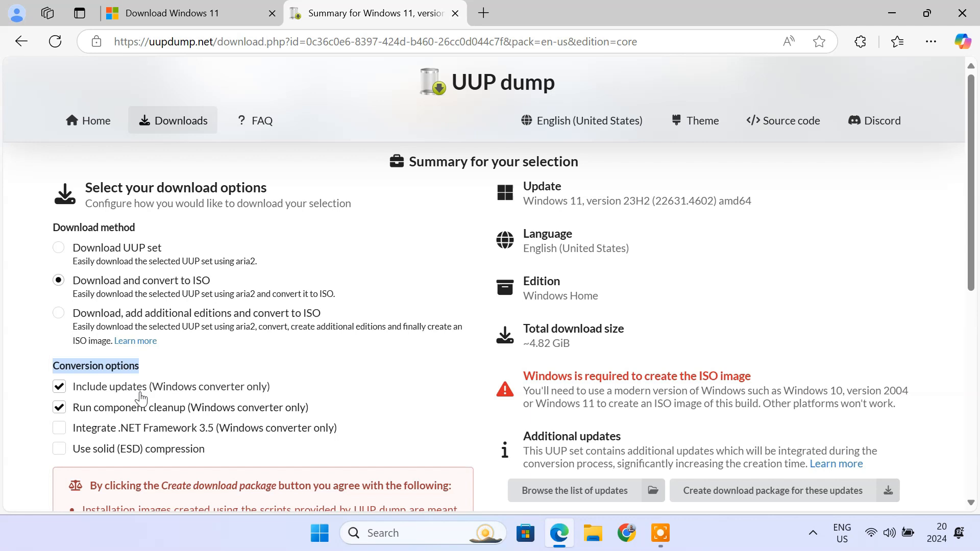
mouse_move(220, 419)
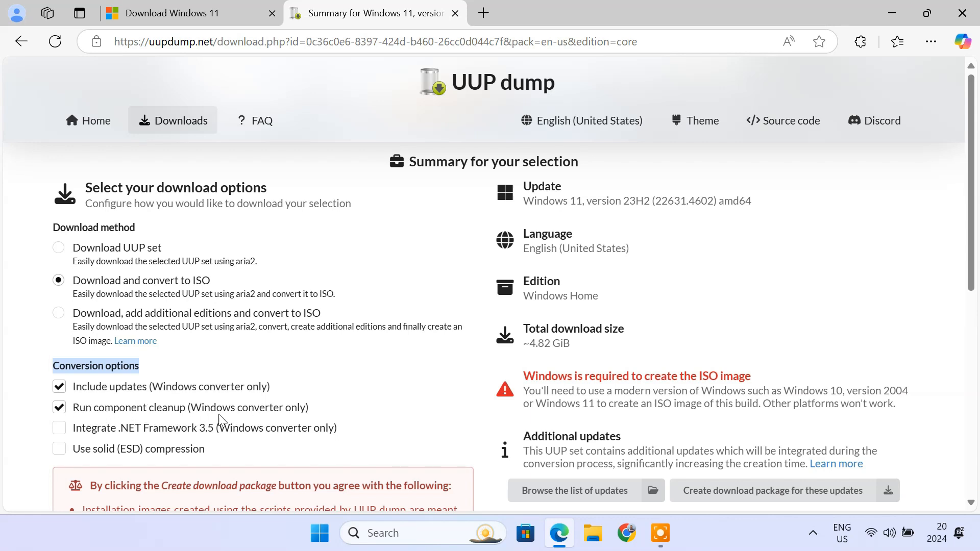
mouse_move(168, 417)
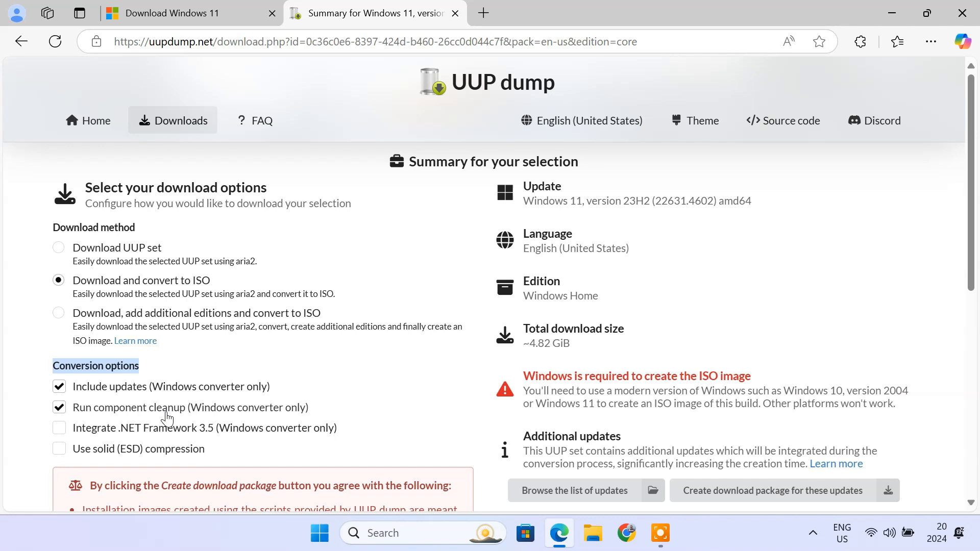
click(59, 442)
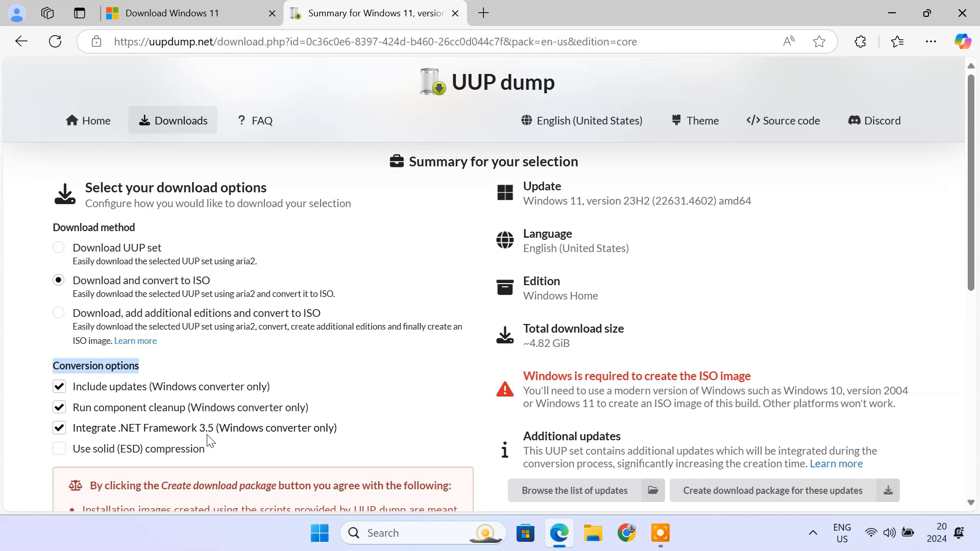
click(60, 428)
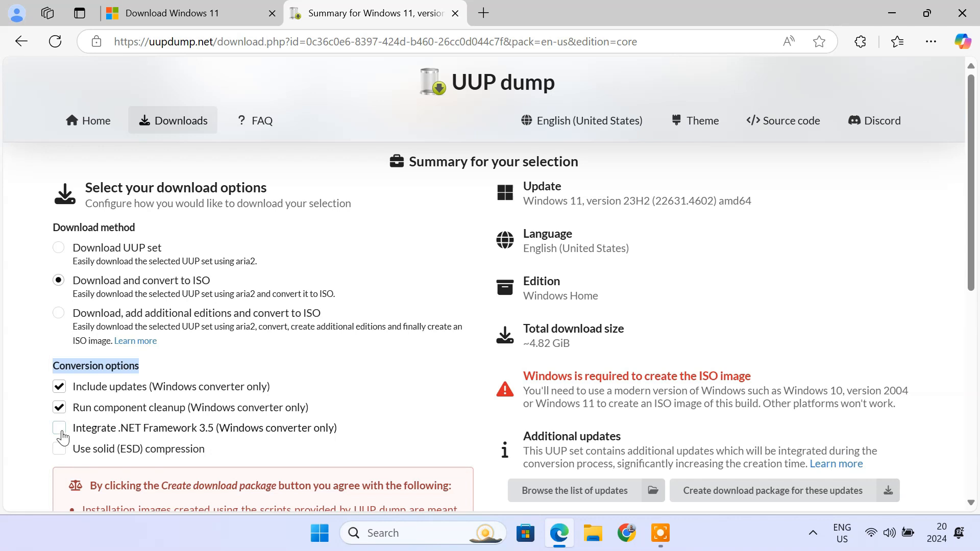
click(59, 449)
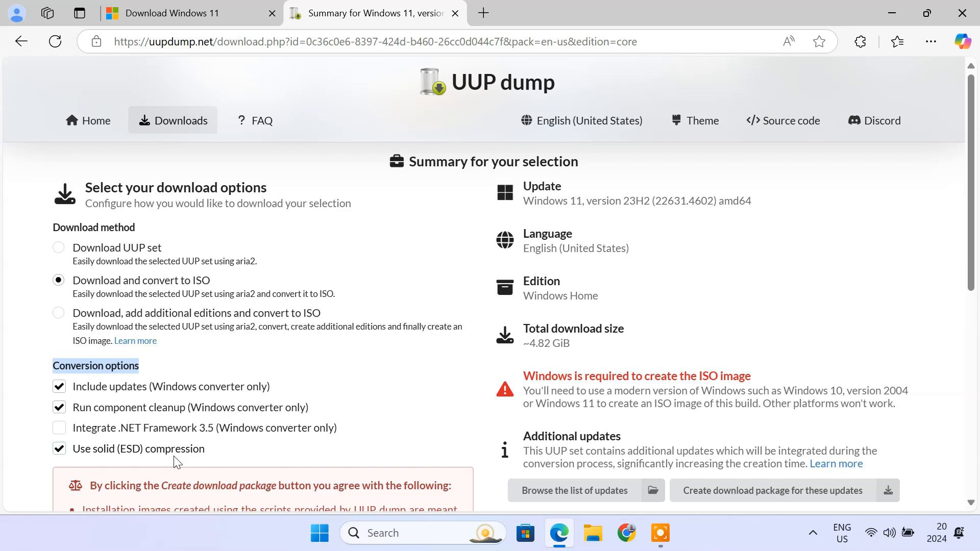
click(59, 449)
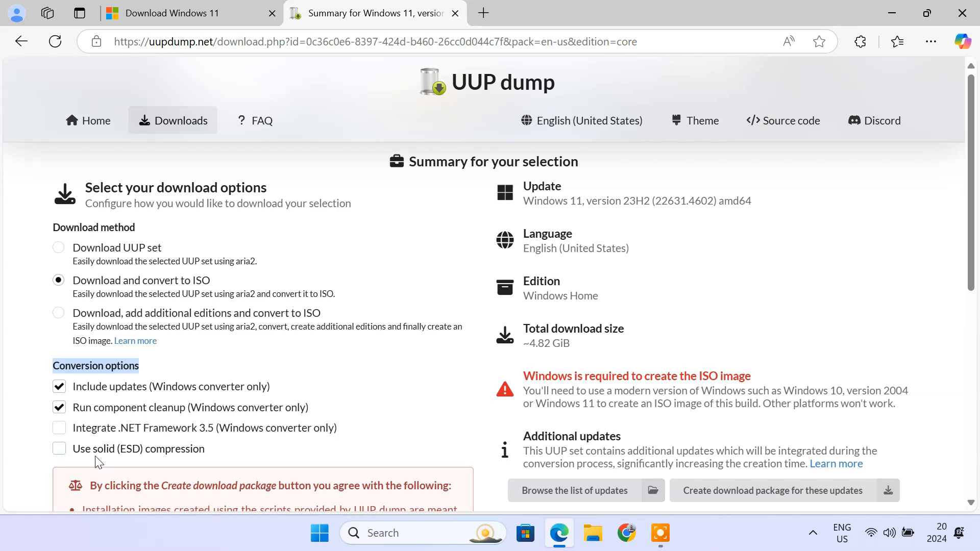
Create the download package, saving the 22631.4602 amd64 en-us archive to Downloads.
scroll(down, 3)
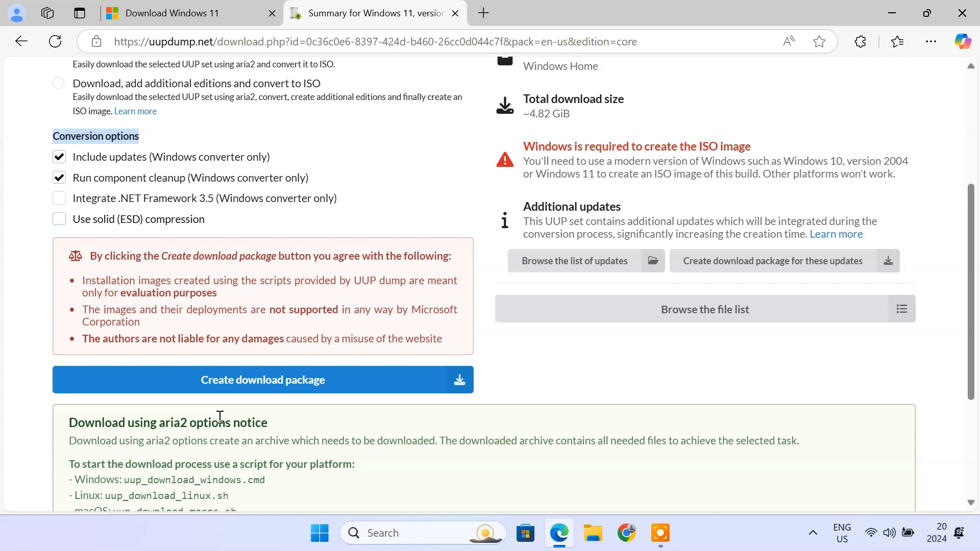
click(263, 380)
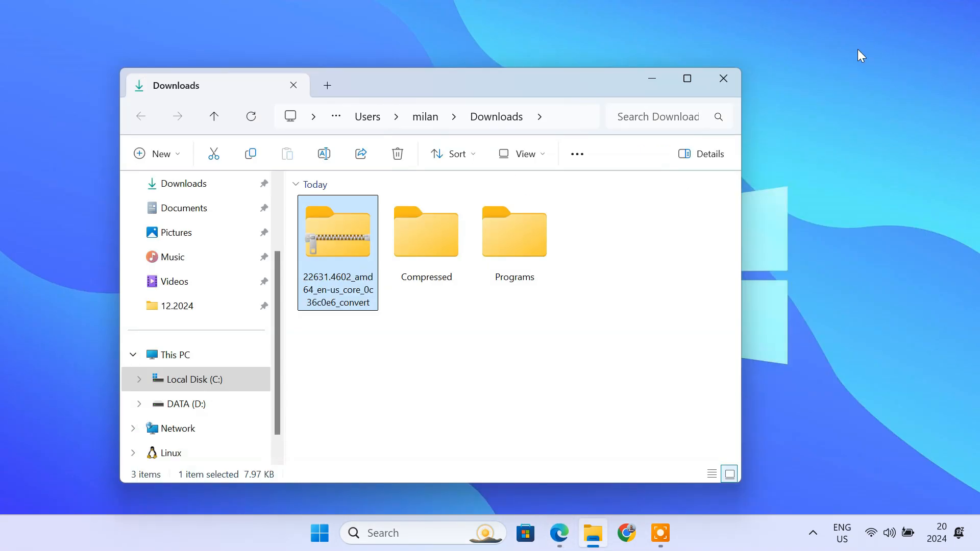
mouse_move(349, 292)
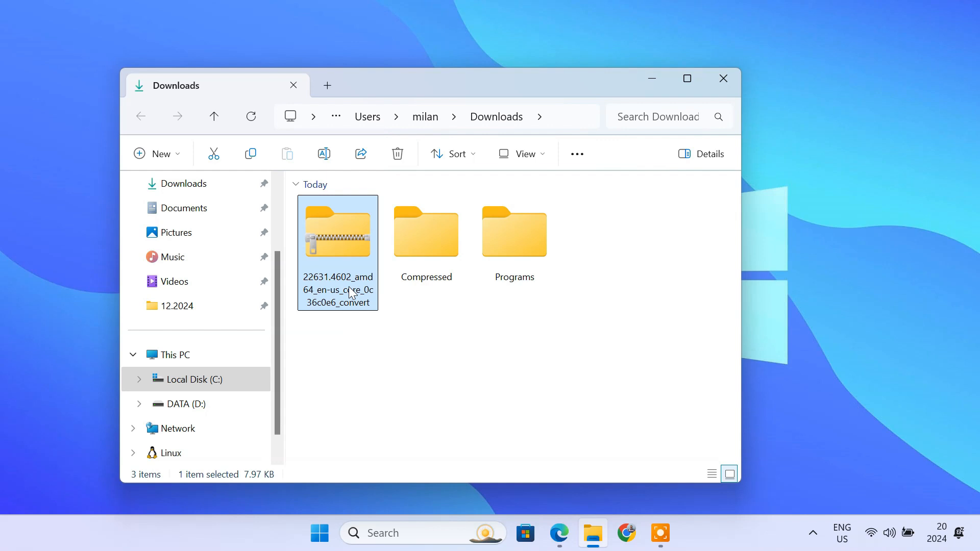
Extract the archive with WinRAR into its 22631.4602_amd64_en-us_core folder.
right_click(337, 231)
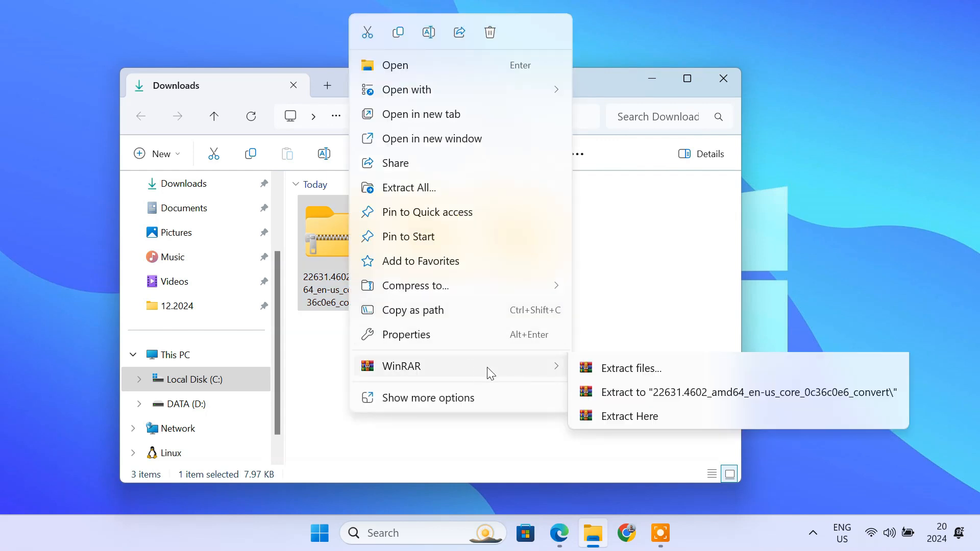
click(629, 416)
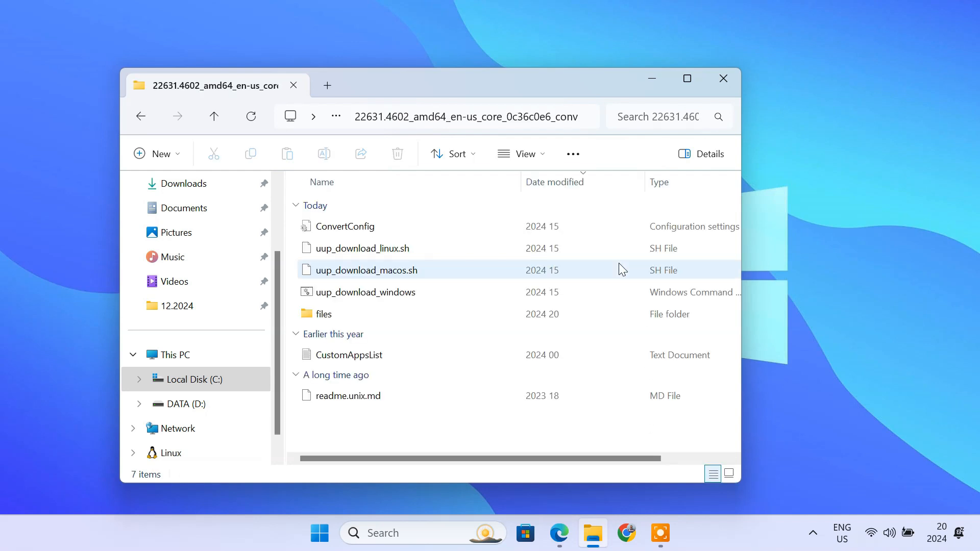
Run uup_download_windows as administrator and bypass SmartScreen via More info and Run anyway.
click(364, 292)
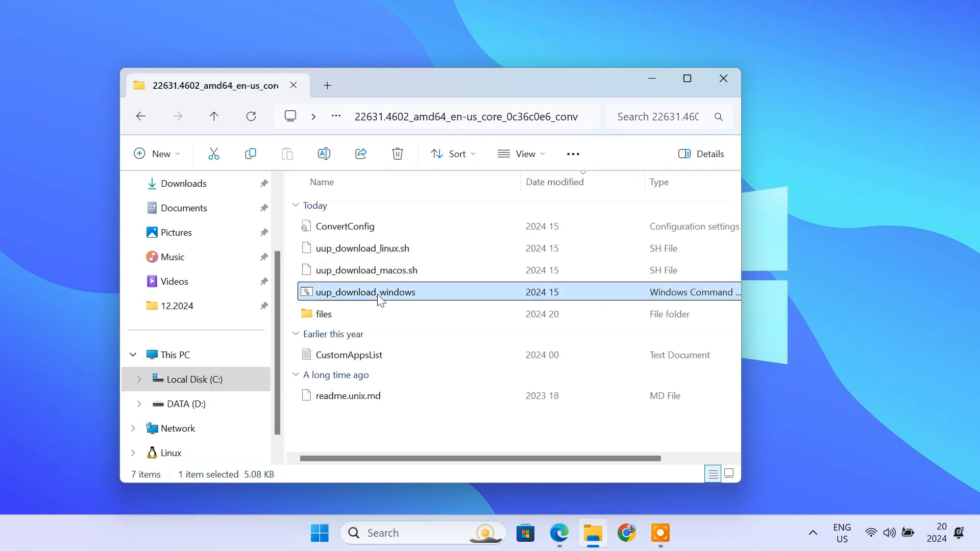
mouse_move(418, 307)
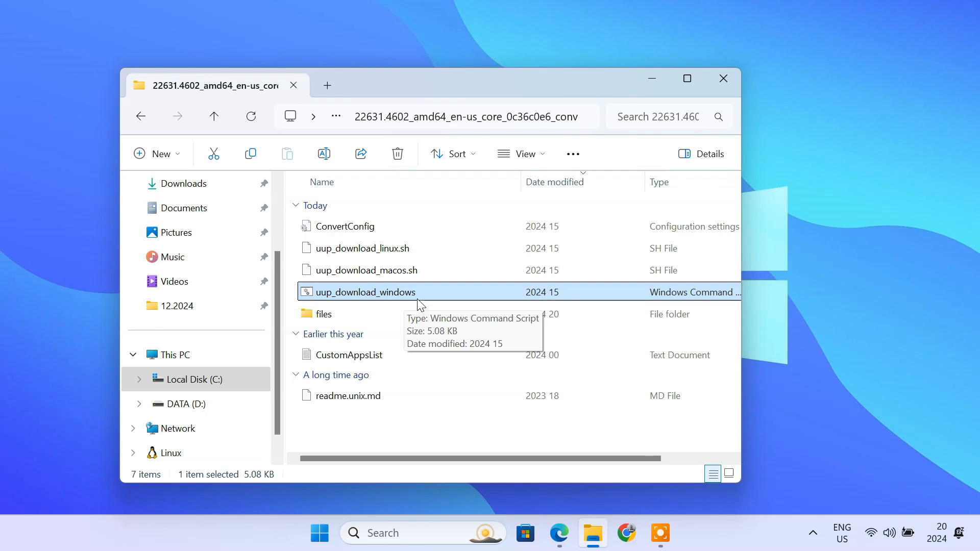
right_click(366, 292)
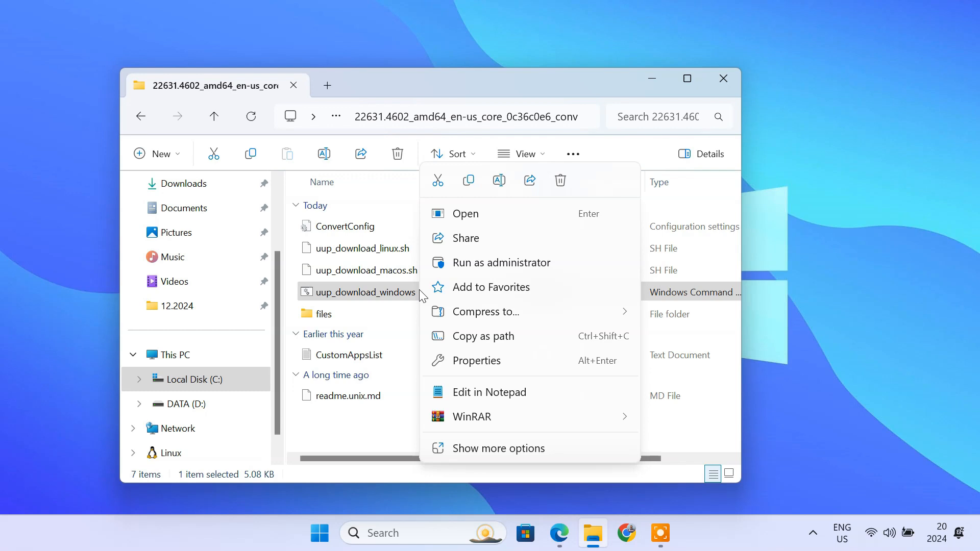
click(501, 262)
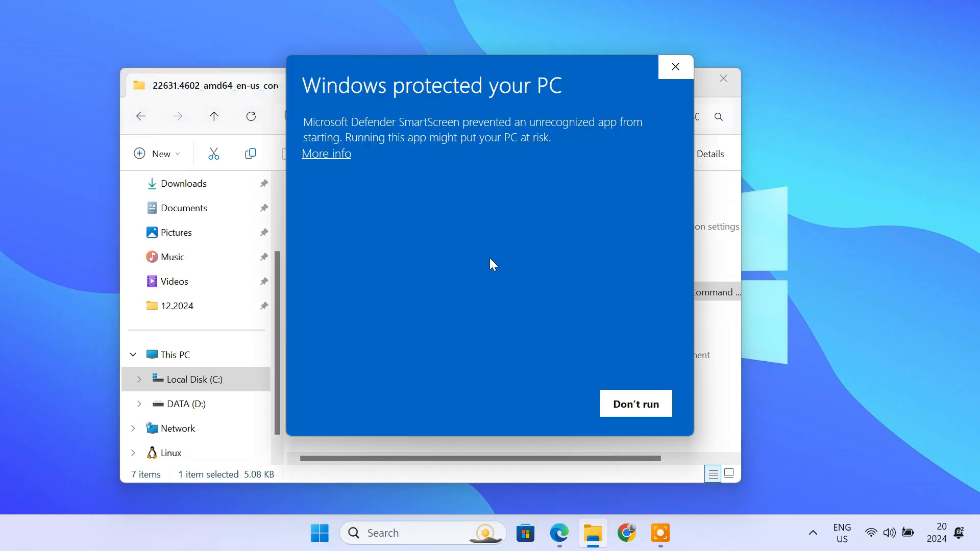
click(327, 153)
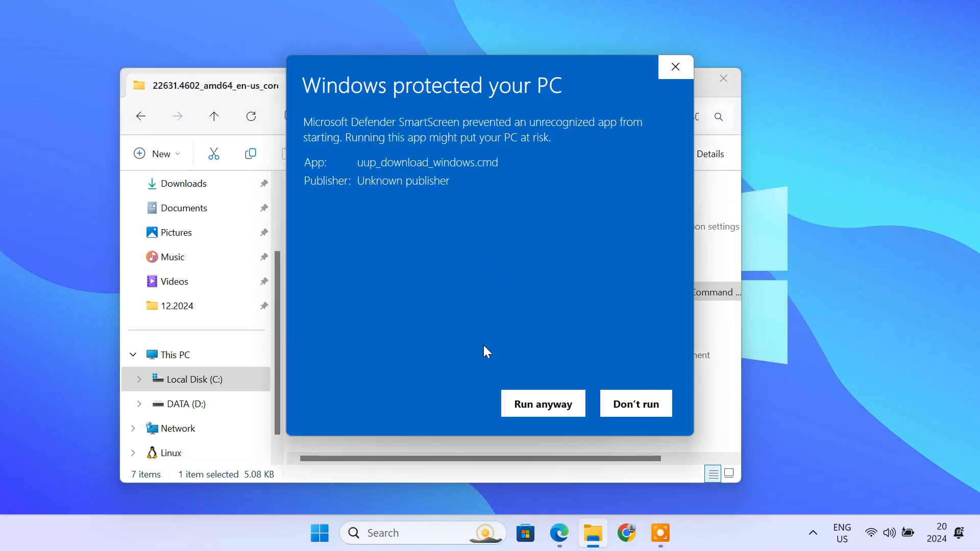
click(543, 403)
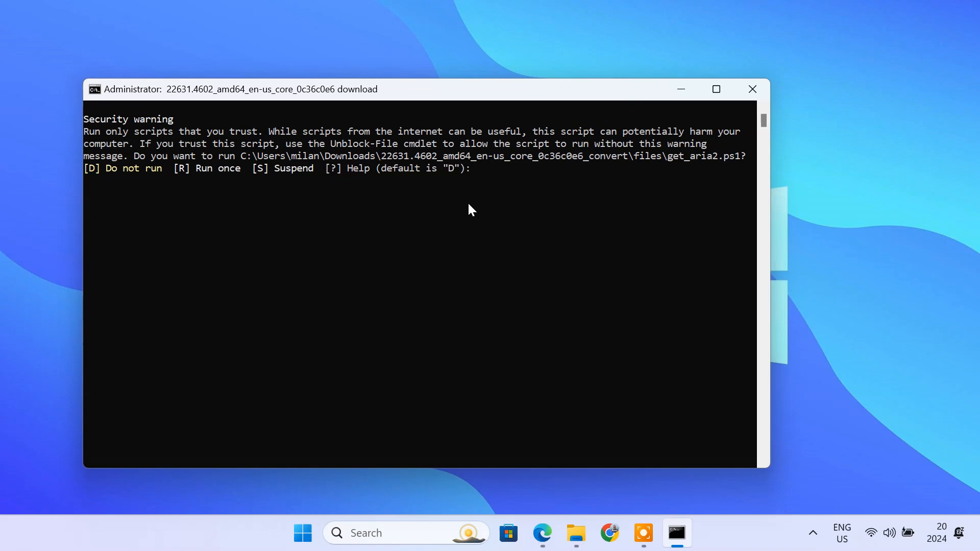
Answer R at the security prompt so get_aria2.ps1 runs once and the ISO build proceeds.
text(R)
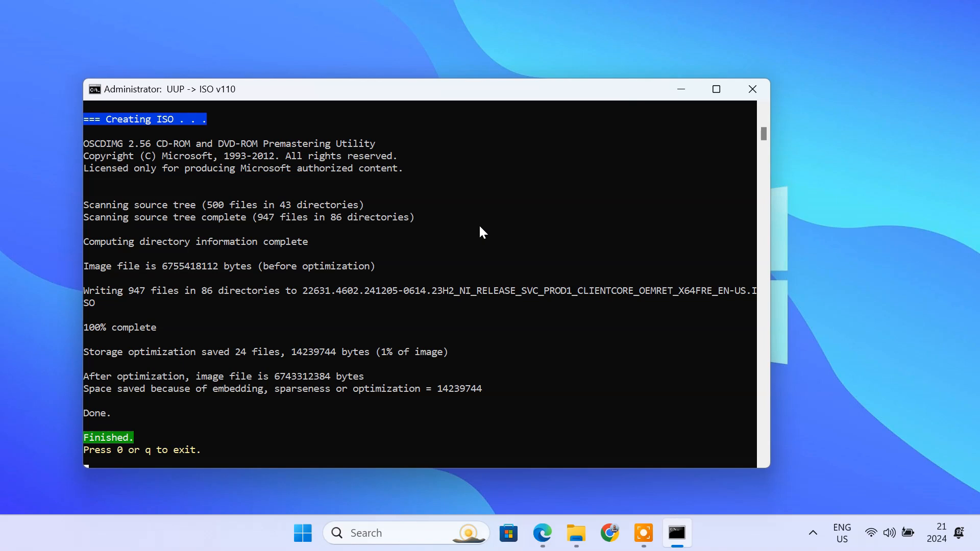
mouse_move(147, 452)
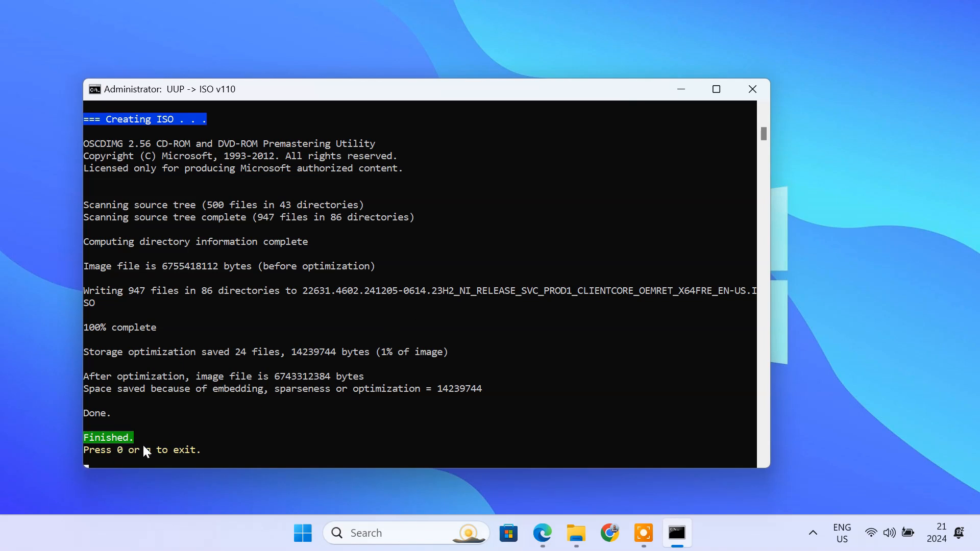
mouse_move(213, 463)
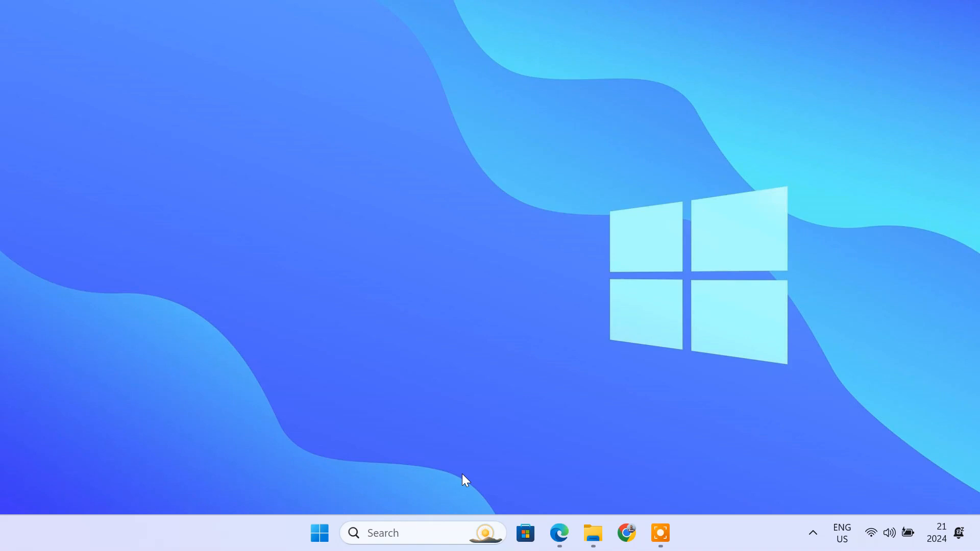
Rename the newly built 6.27 GB ISO in the conversion folder to 'Windows 11 Home'.
click(592, 533)
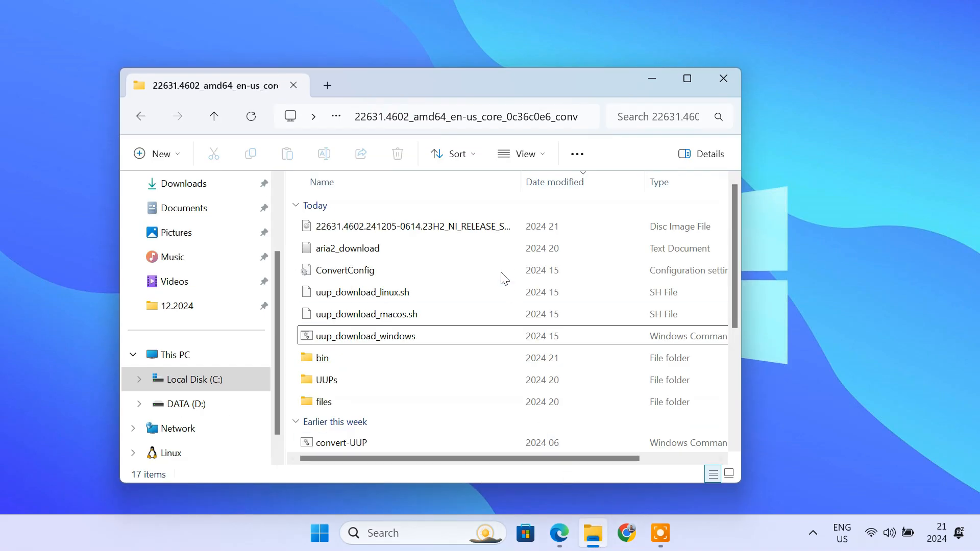
click(390, 227)
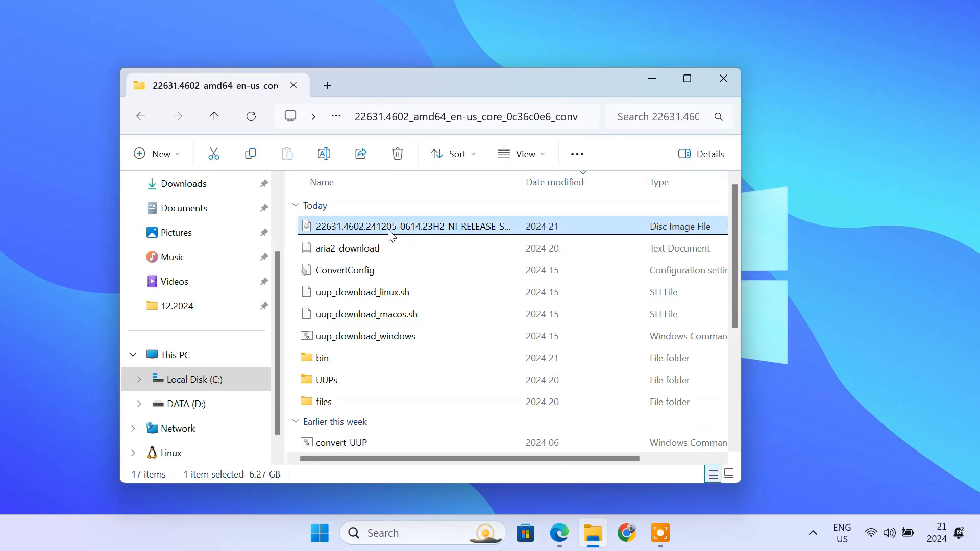
mouse_move(435, 232)
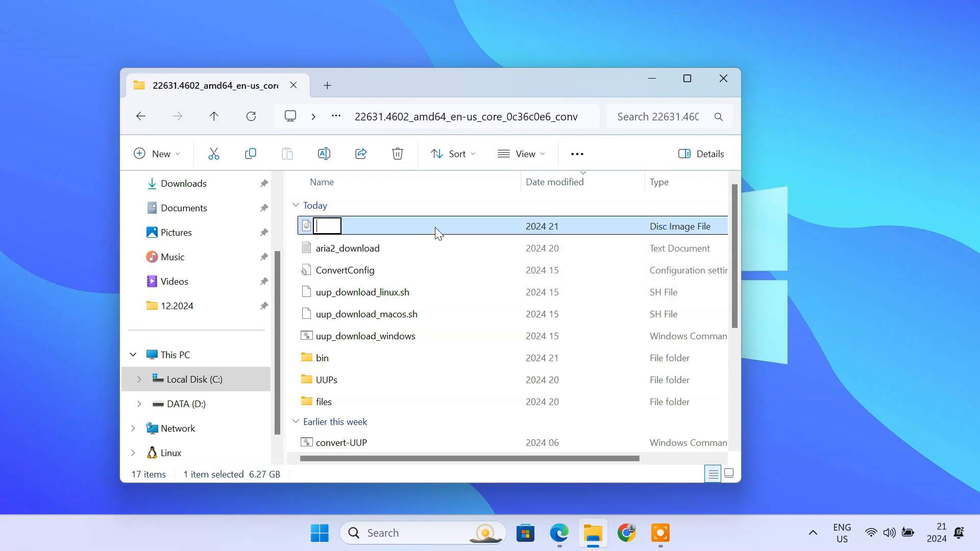
text(Windows 11 Home)
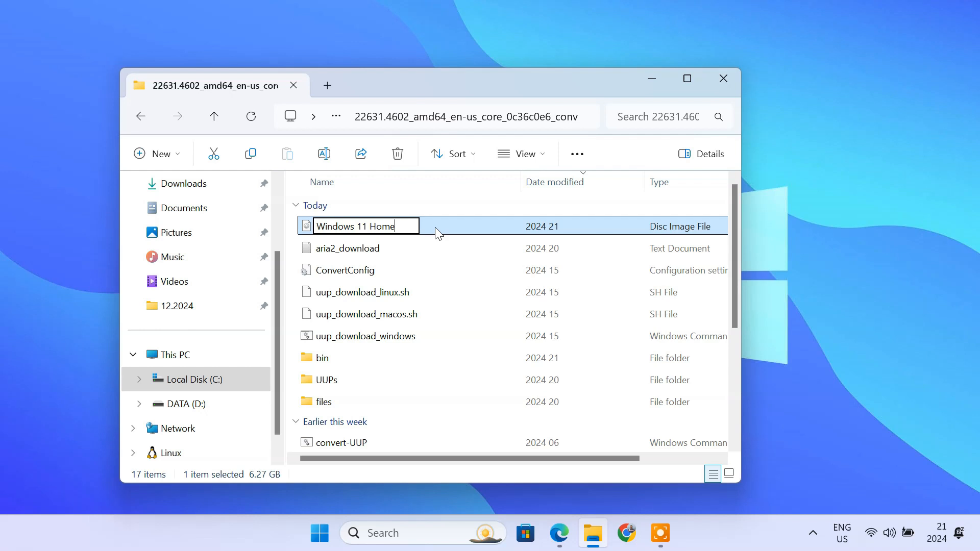
key(Enter)
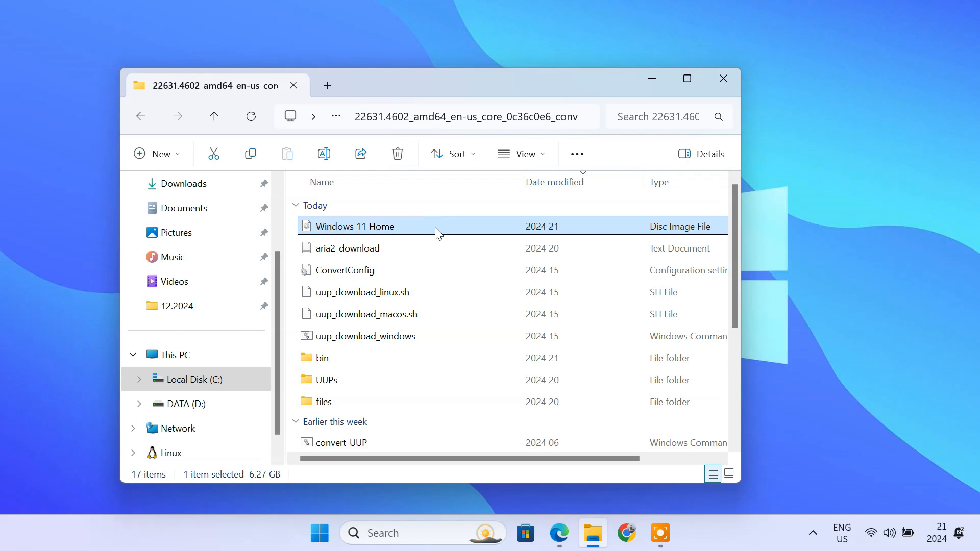
mouse_move(412, 236)
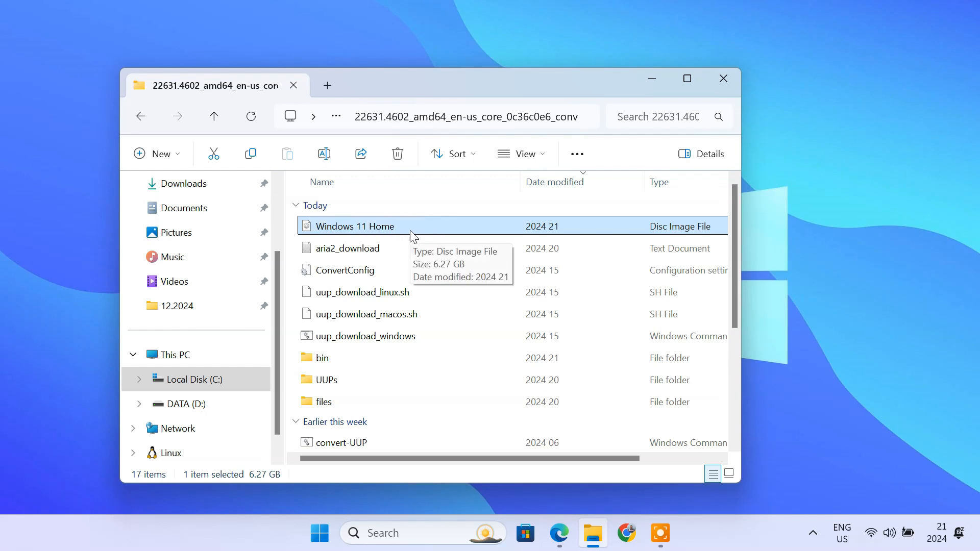